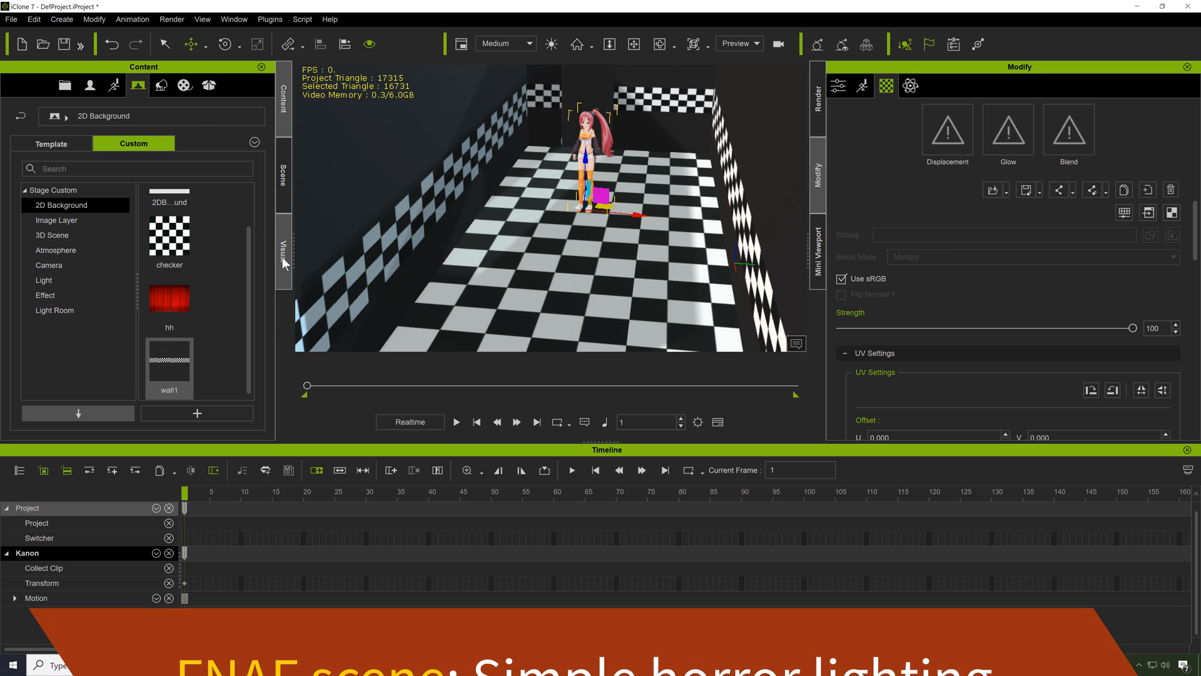
Check ambient light in the Visual settings, then show the Scene list with default lights removed.
left_click(284, 246)
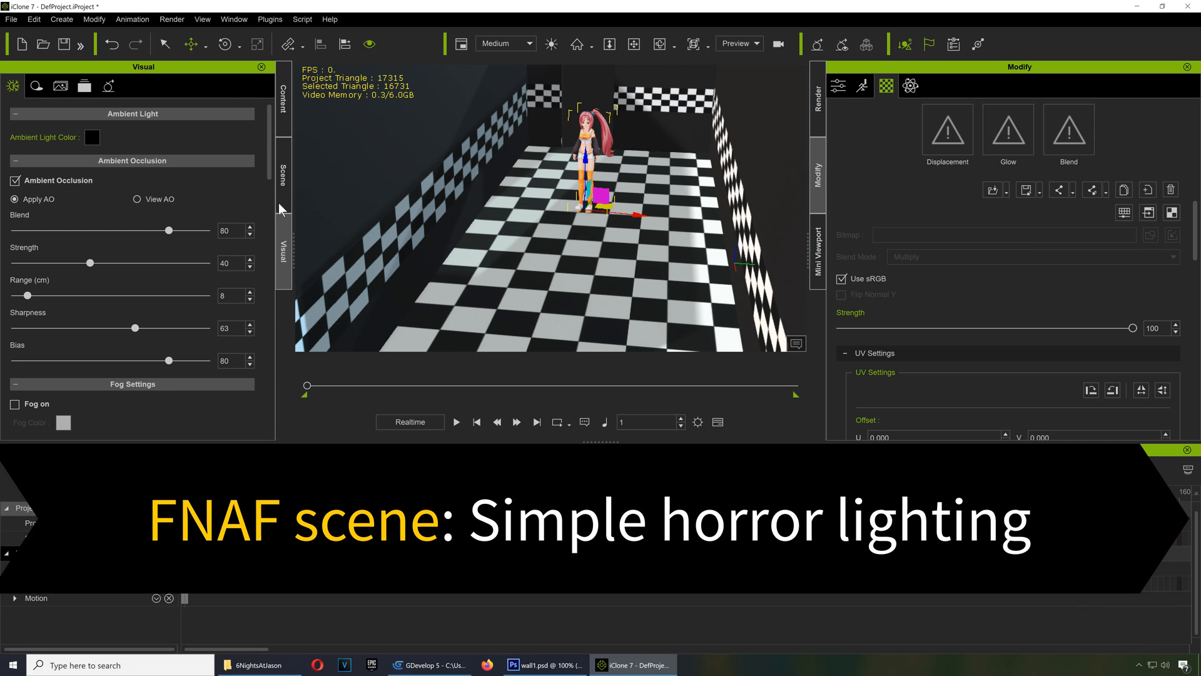
left_click(283, 174)
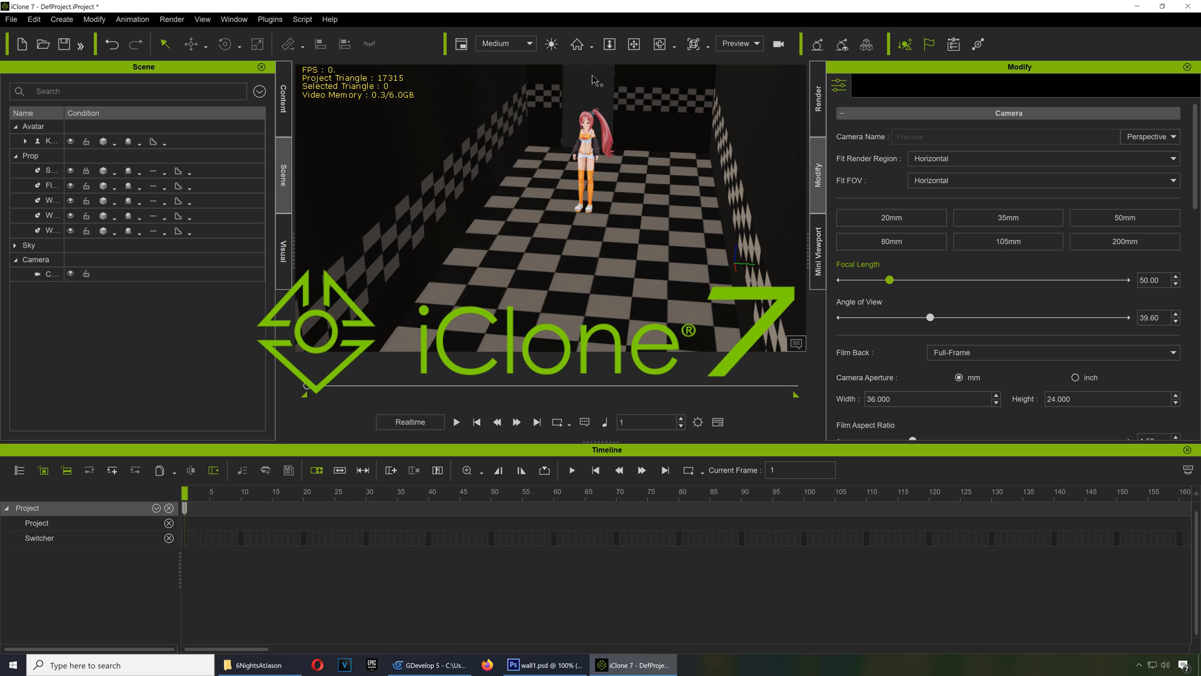
Create a point light beside the character and give it a cyan colour.
left_click(60, 21)
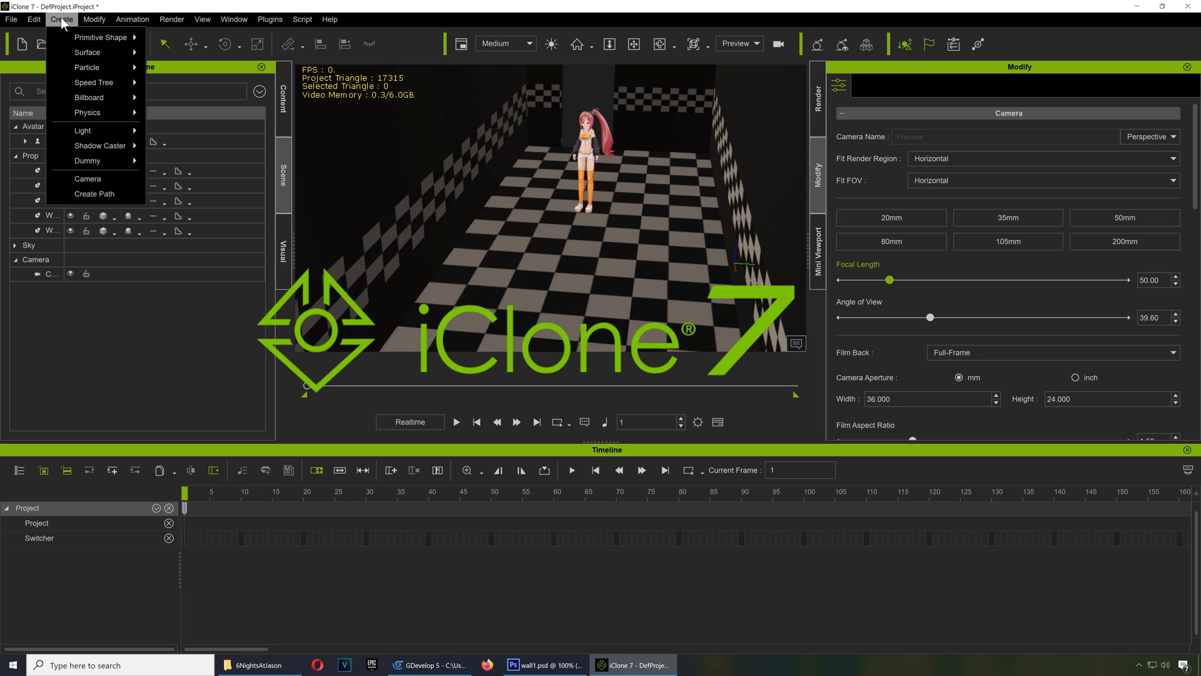
mouse_move(83, 130)
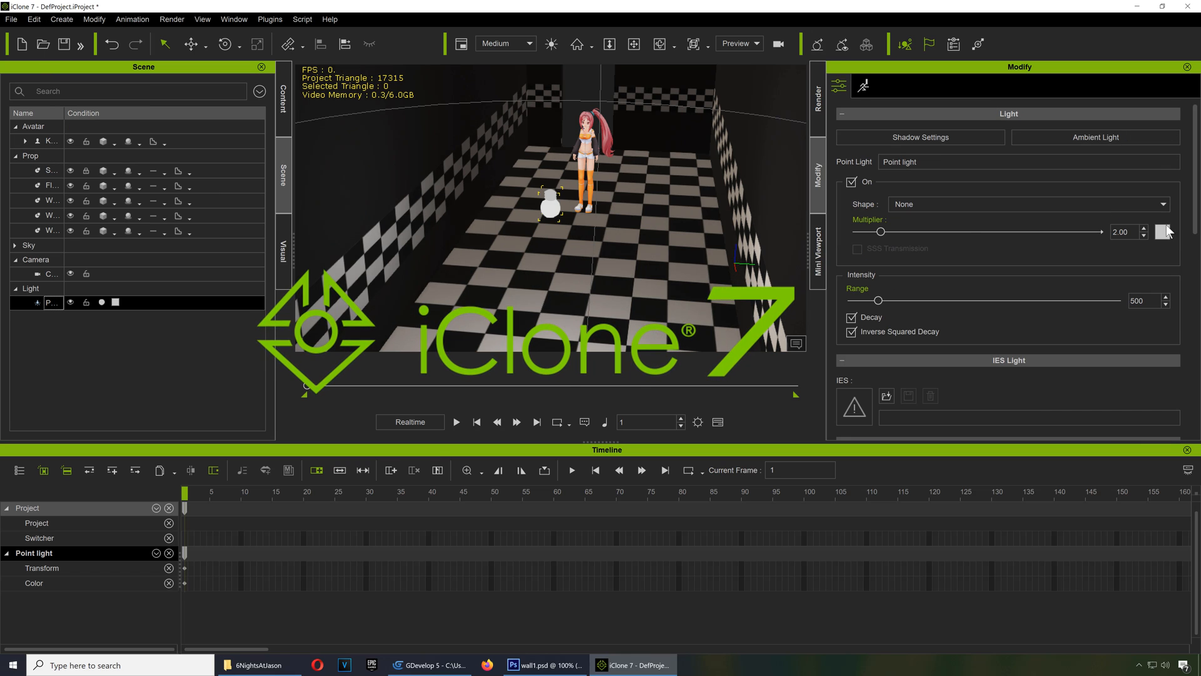
left_click(1160, 233)
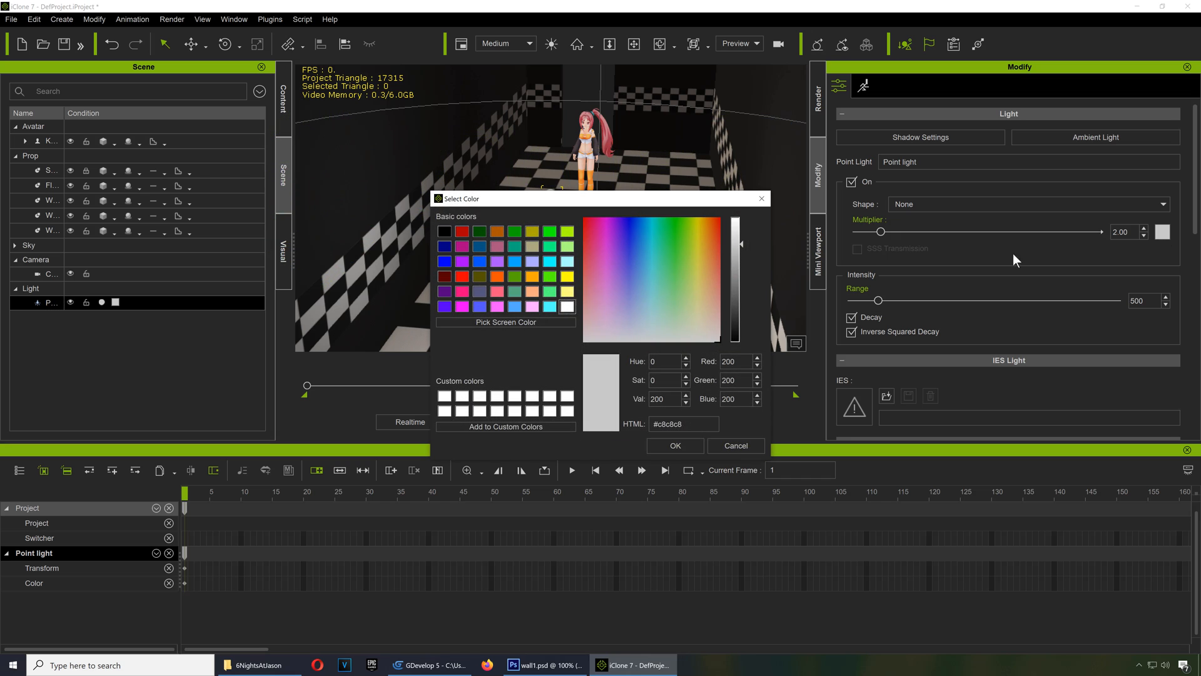
left_click(650, 292)
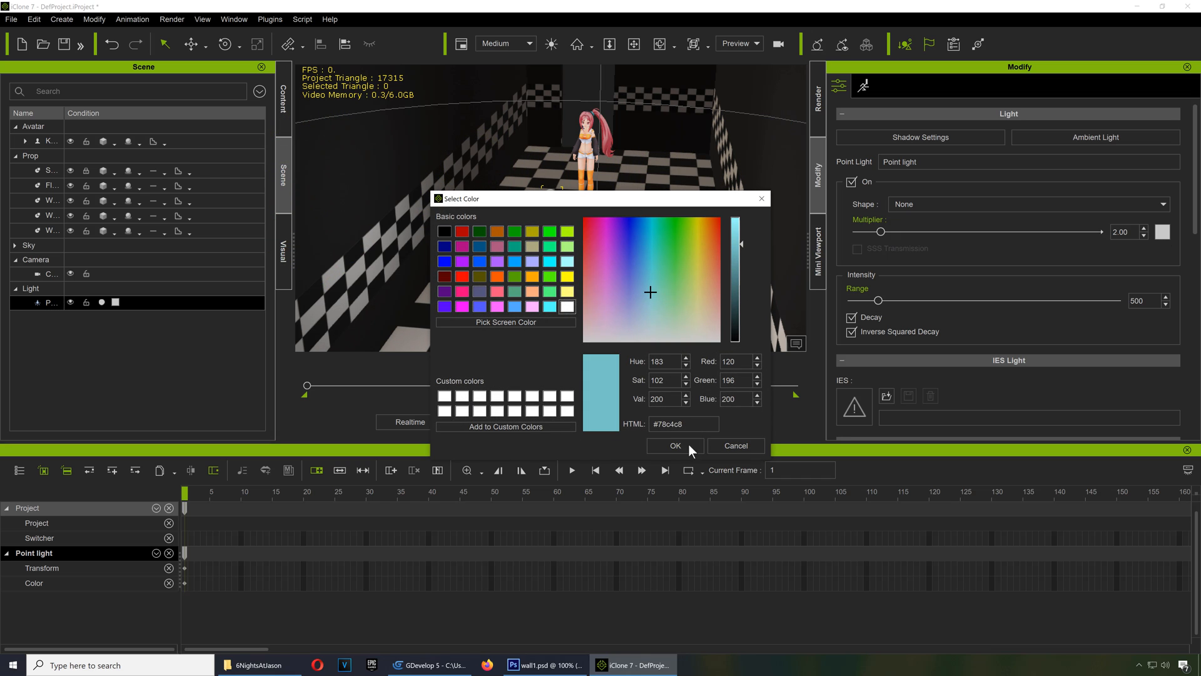
left_click(675, 446)
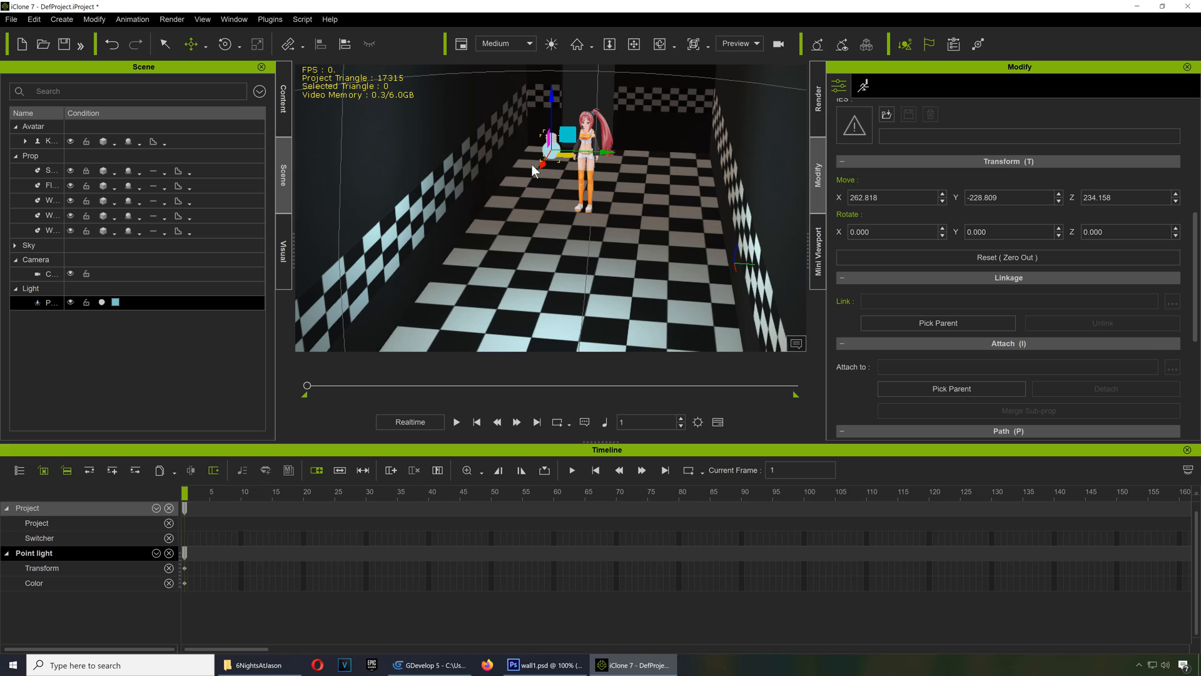
mouse_move(549, 212)
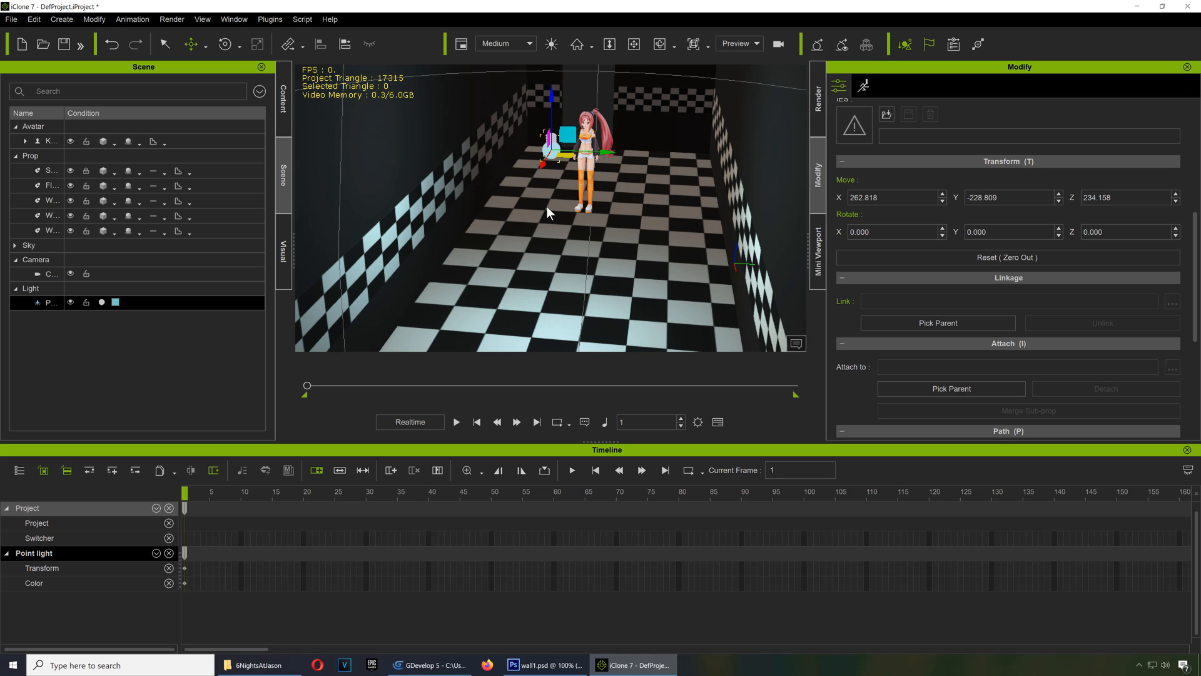
mouse_move(1194, 273)
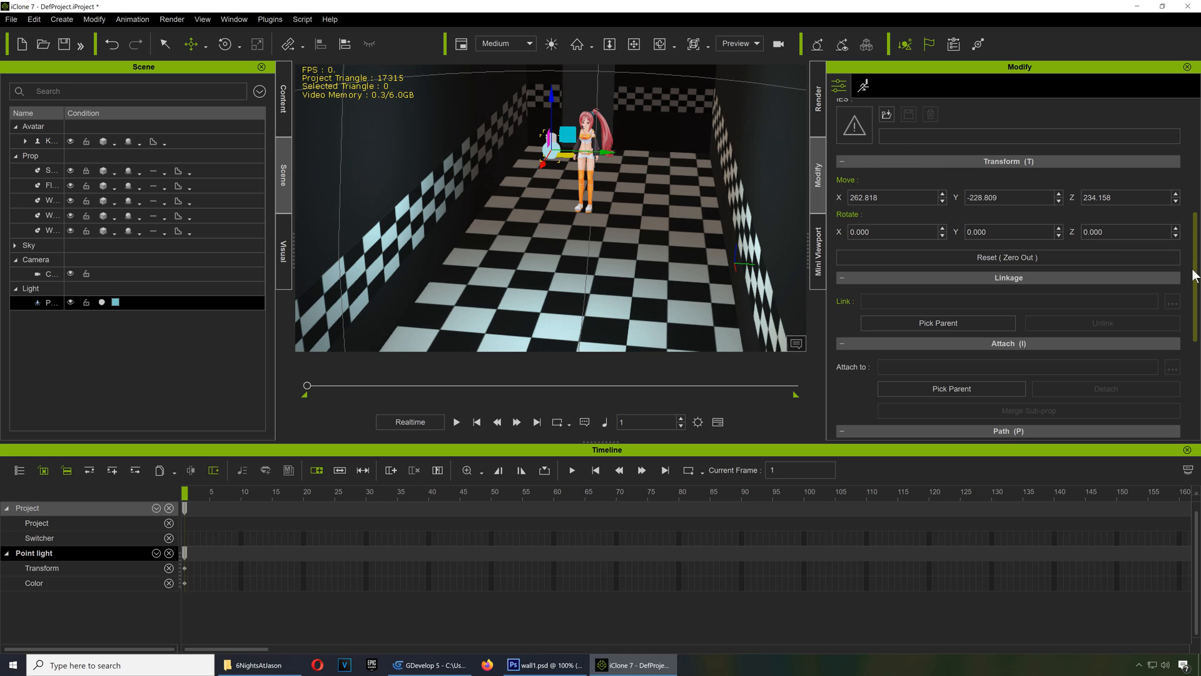
Retint the point light, trying yellow and settling on a pale blue colour.
left_click(866, 85)
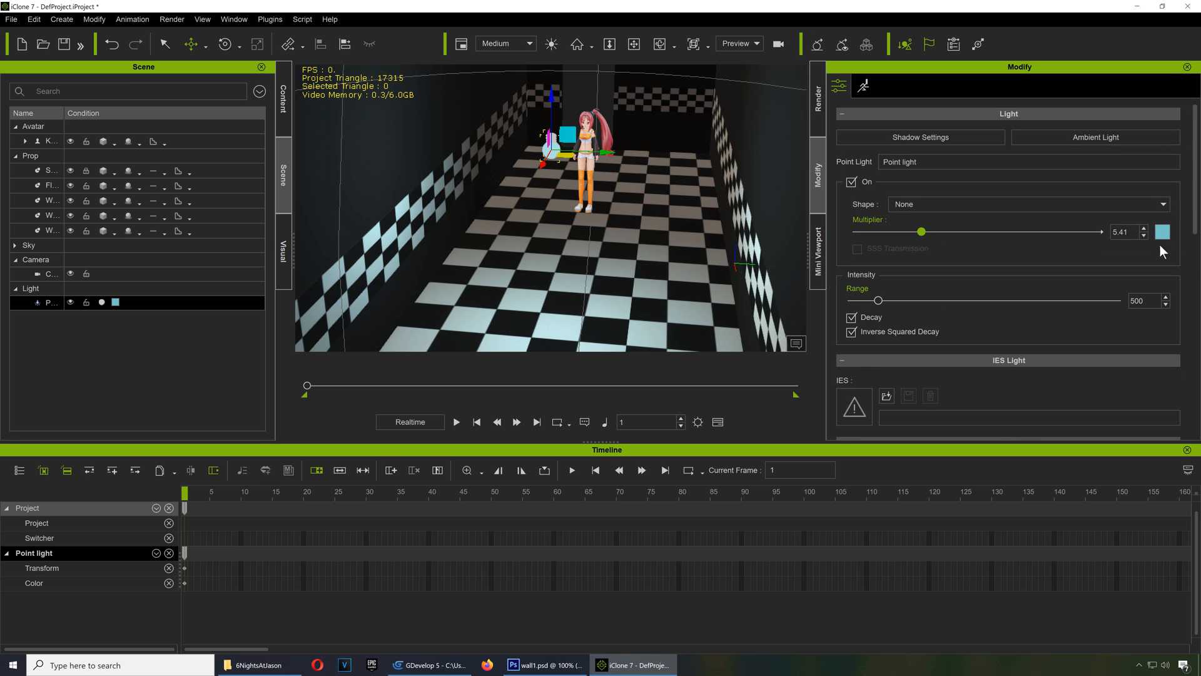
left_click(1163, 233)
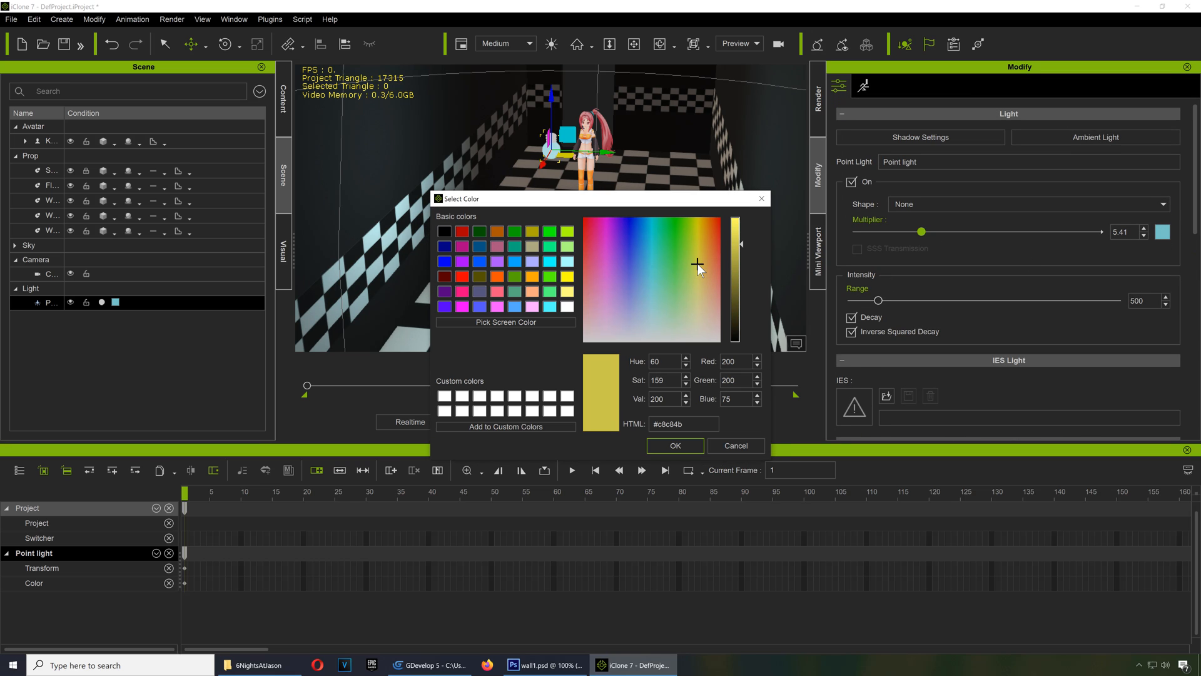
left_click(675, 446)
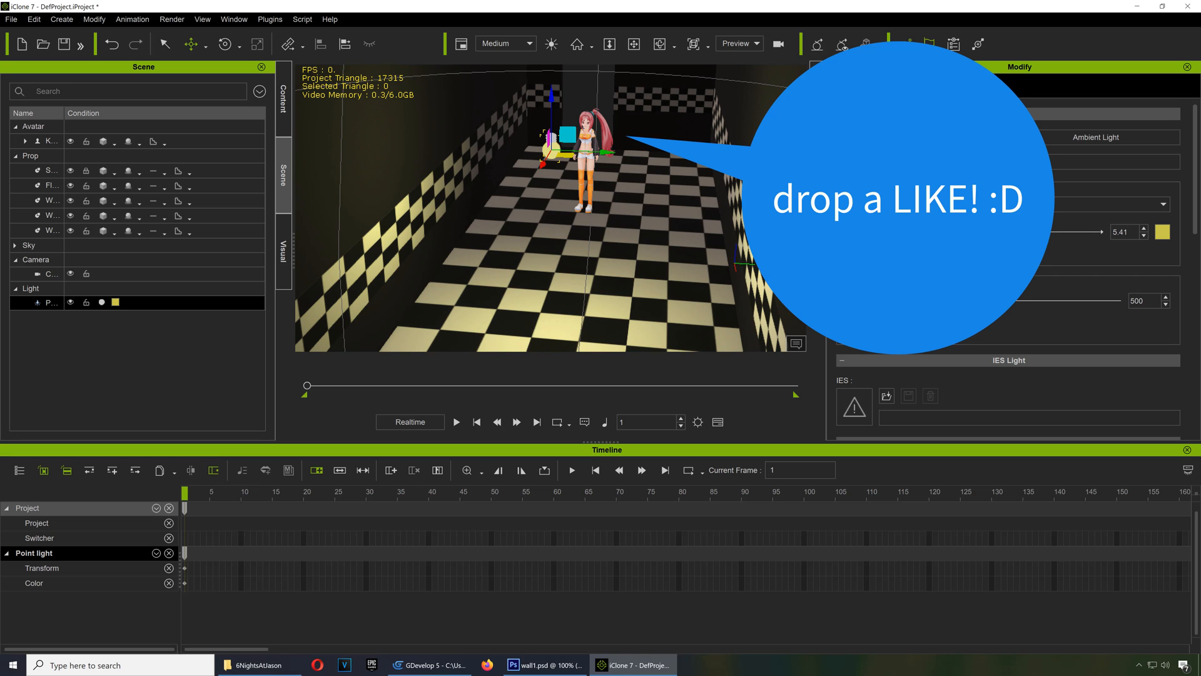
left_click(1163, 233)
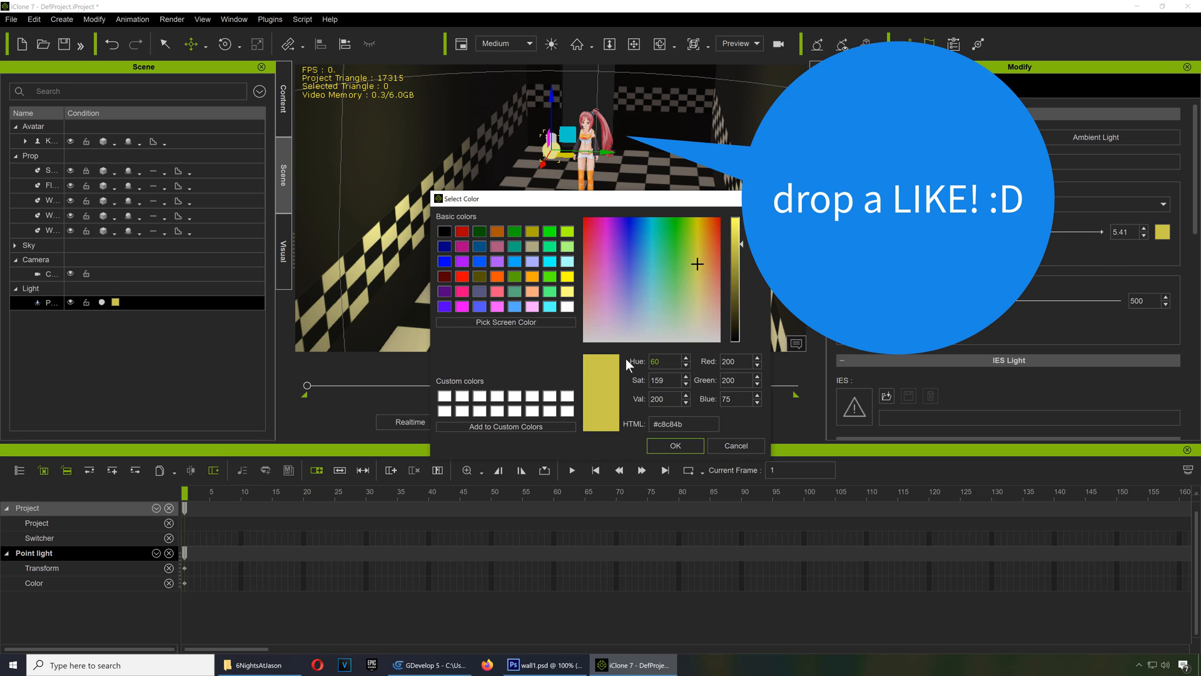
left_click(647, 311)
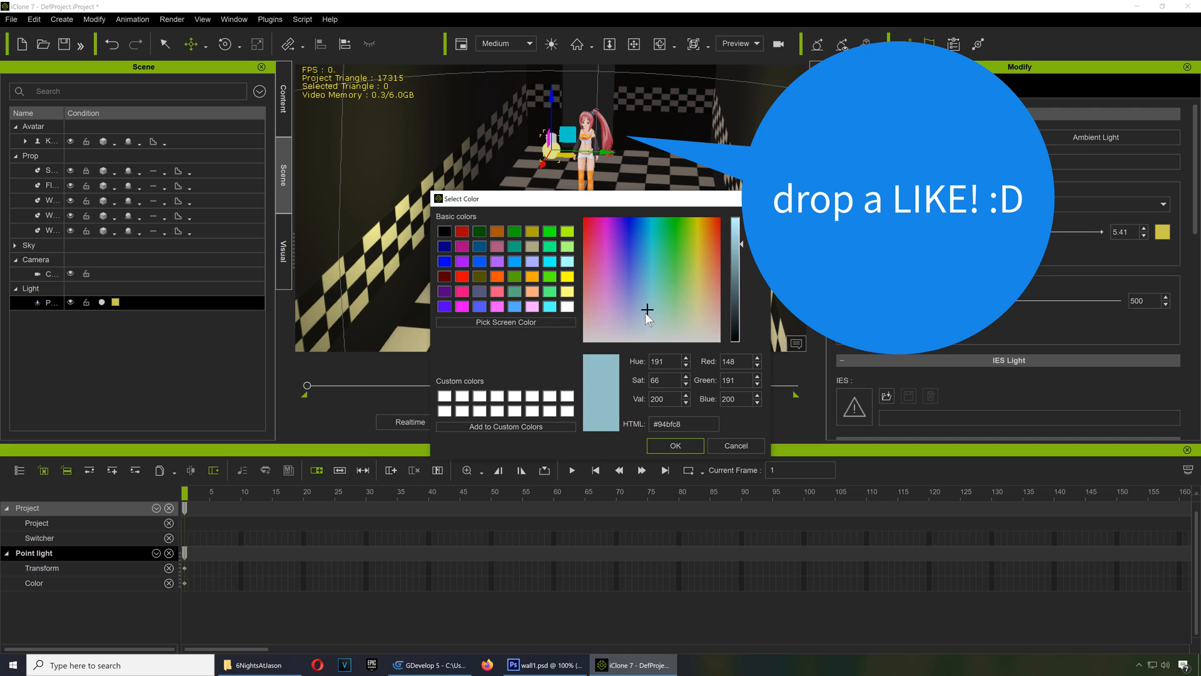
left_click(674, 445)
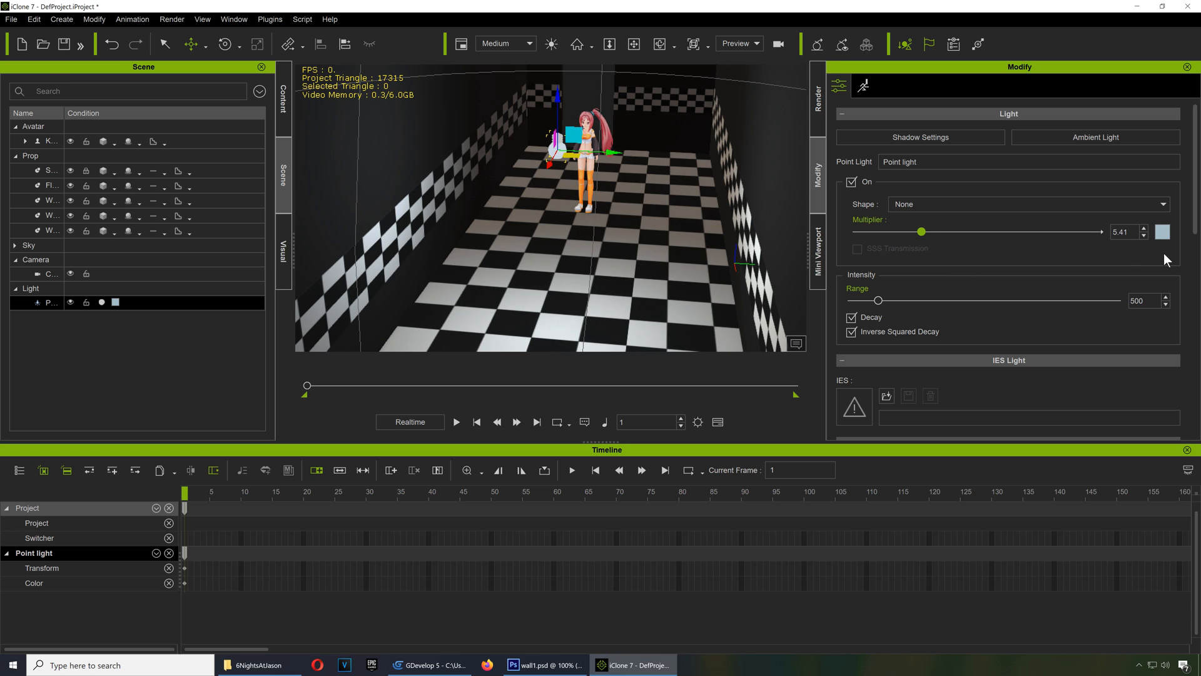
Turn on fog starting at 500 and widen the point light's range.
left_click(283, 252)
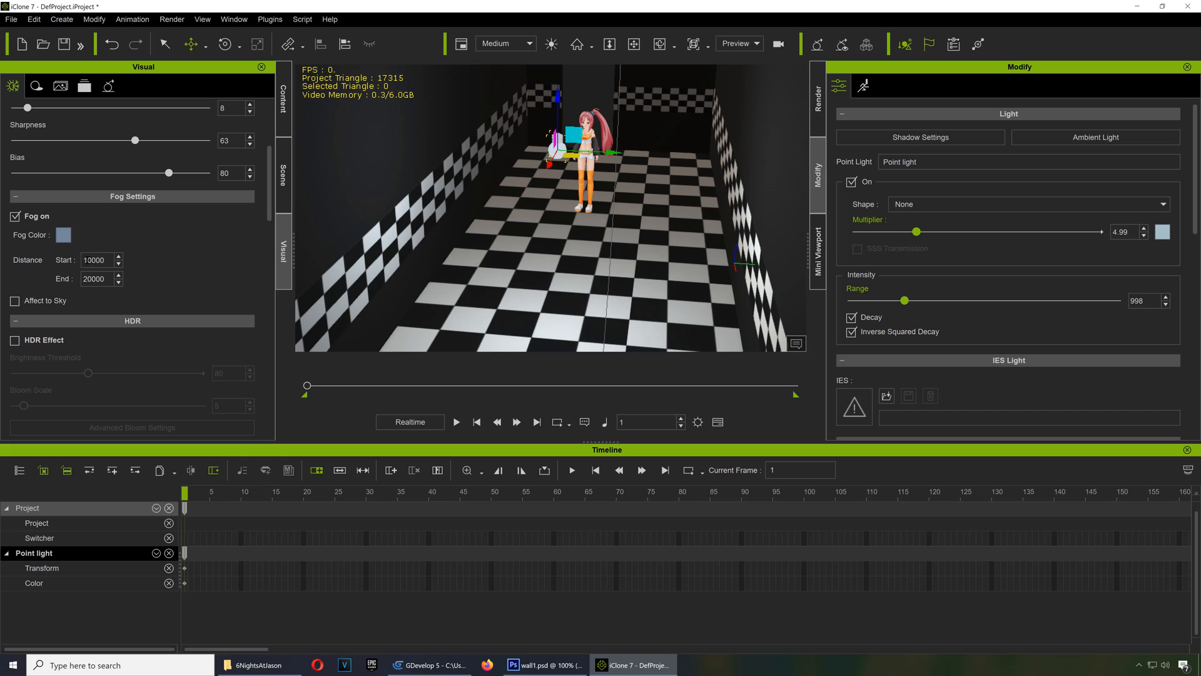
type("50000")
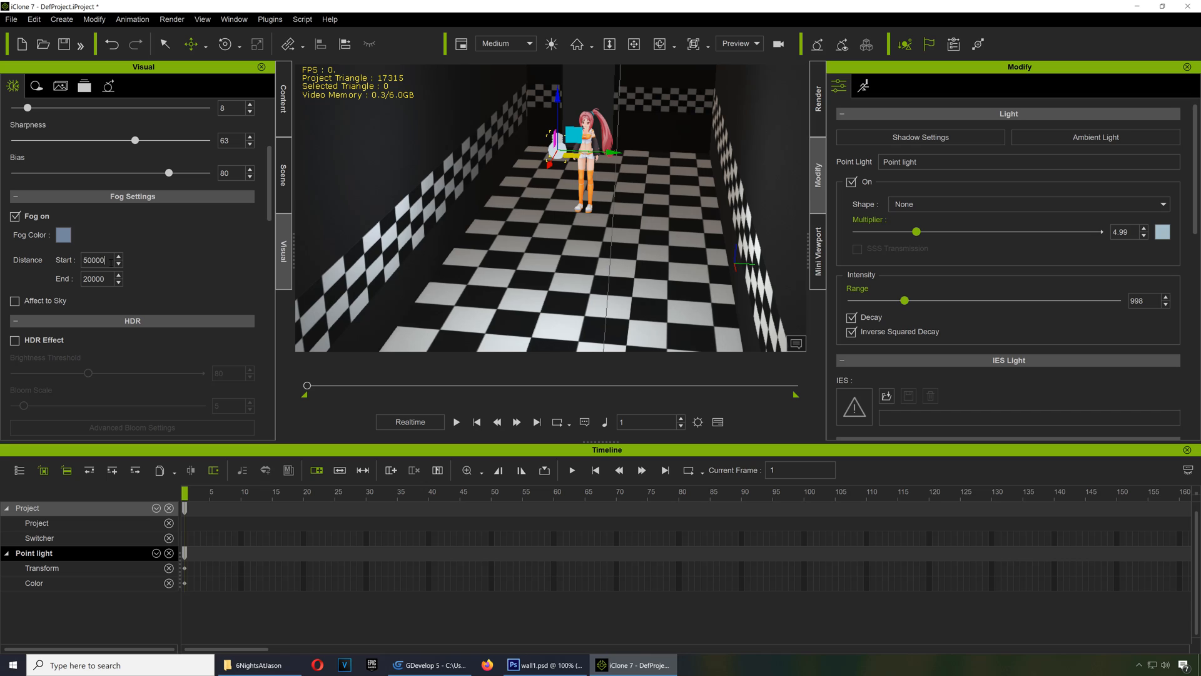
type("500")
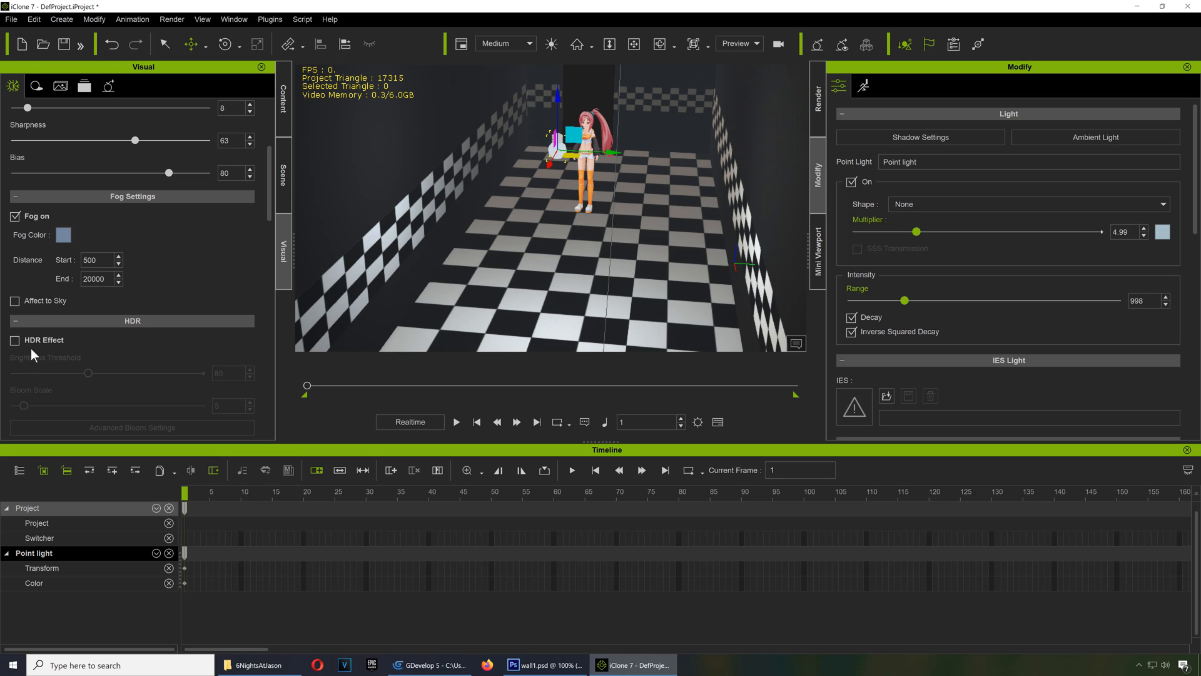
Enable HDR Effect with brightness threshold 87 and untick Source Initial HDRI for IBL Baker.
left_click(15, 340)
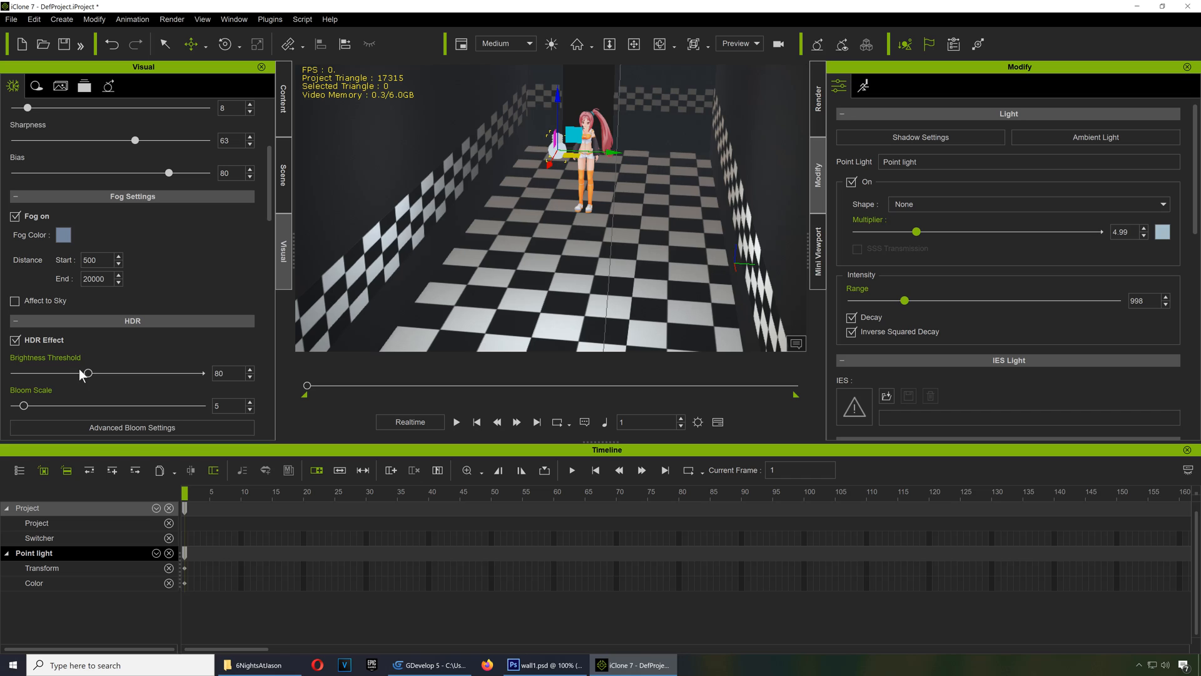
left_click_drag(85, 373, 94, 373)
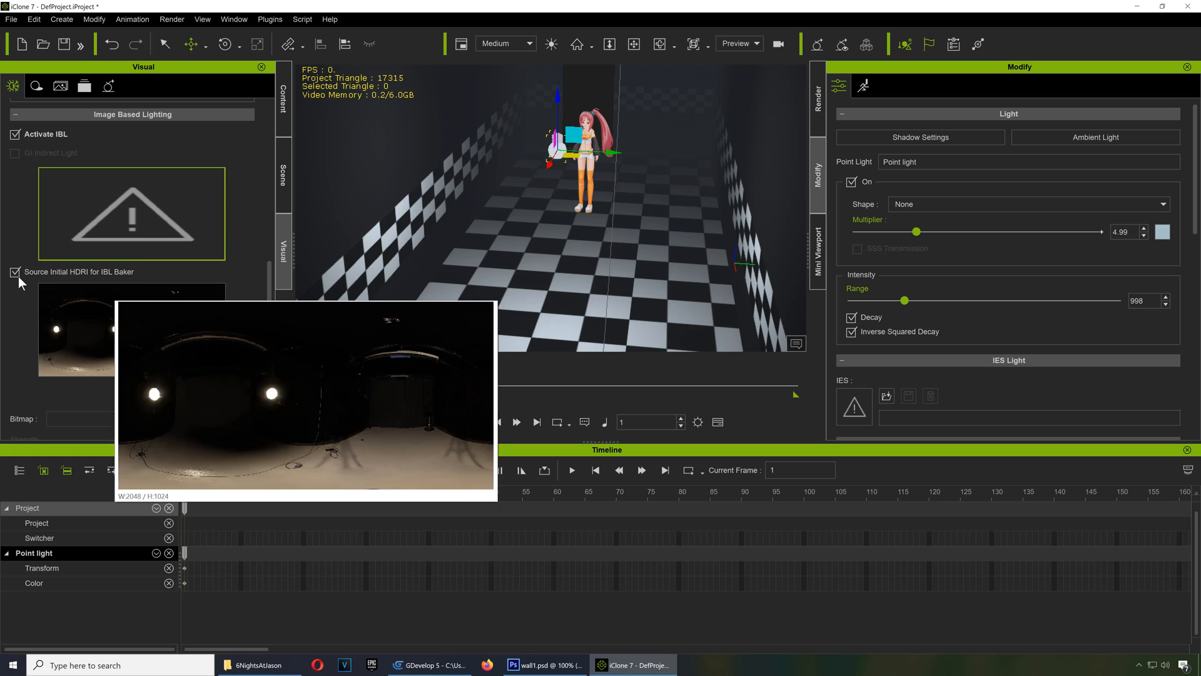
left_click(15, 271)
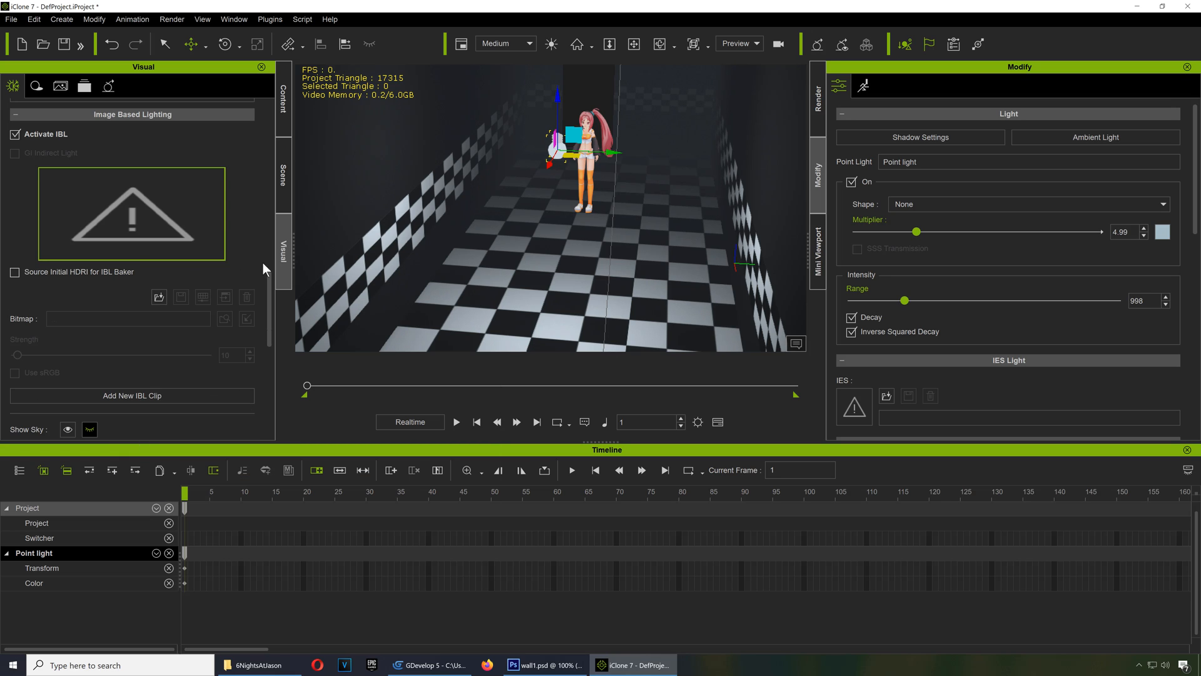
mouse_move(465, 265)
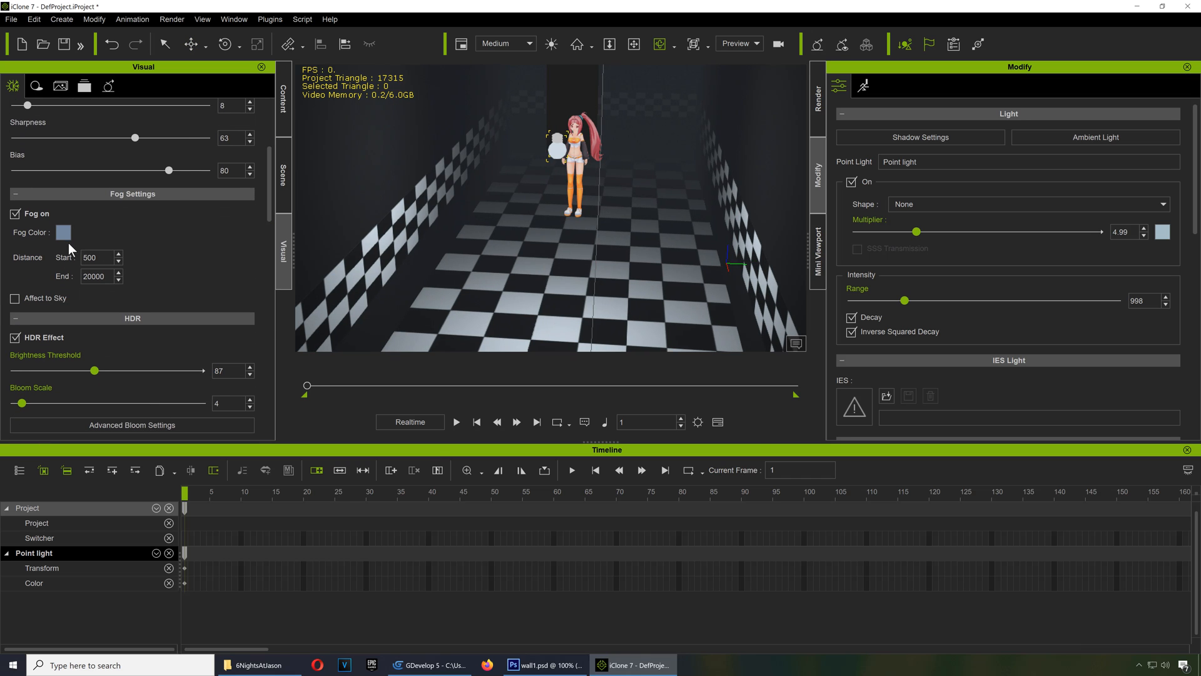
left_click(63, 233)
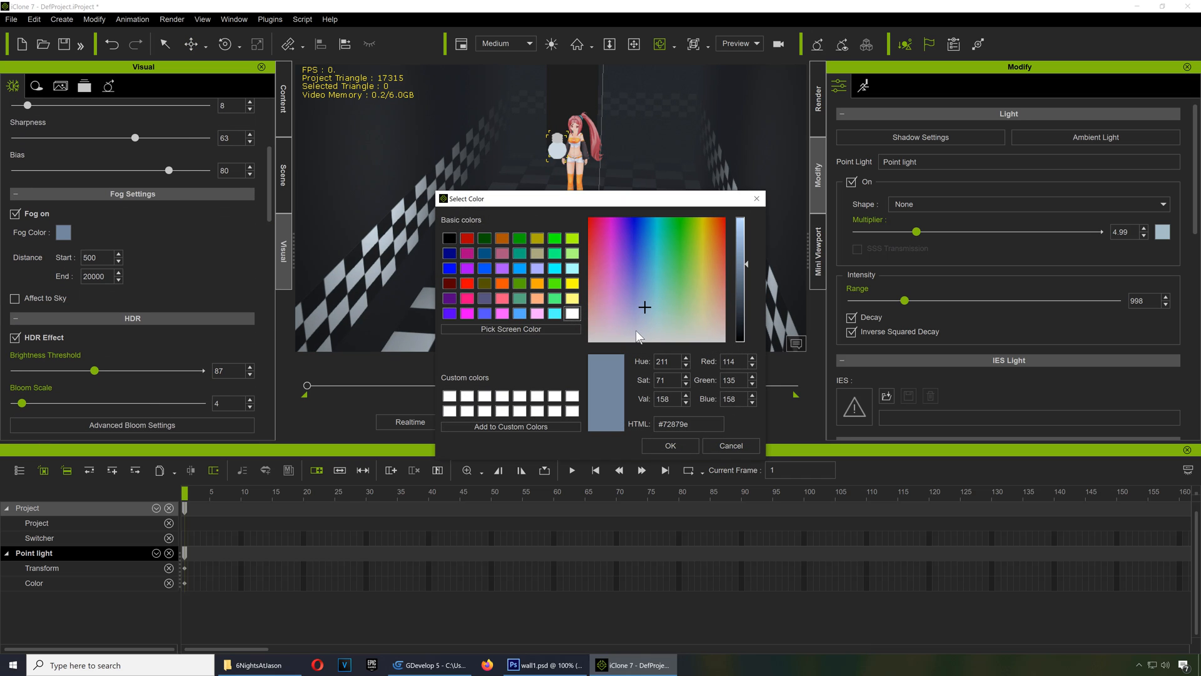
left_click(670, 446)
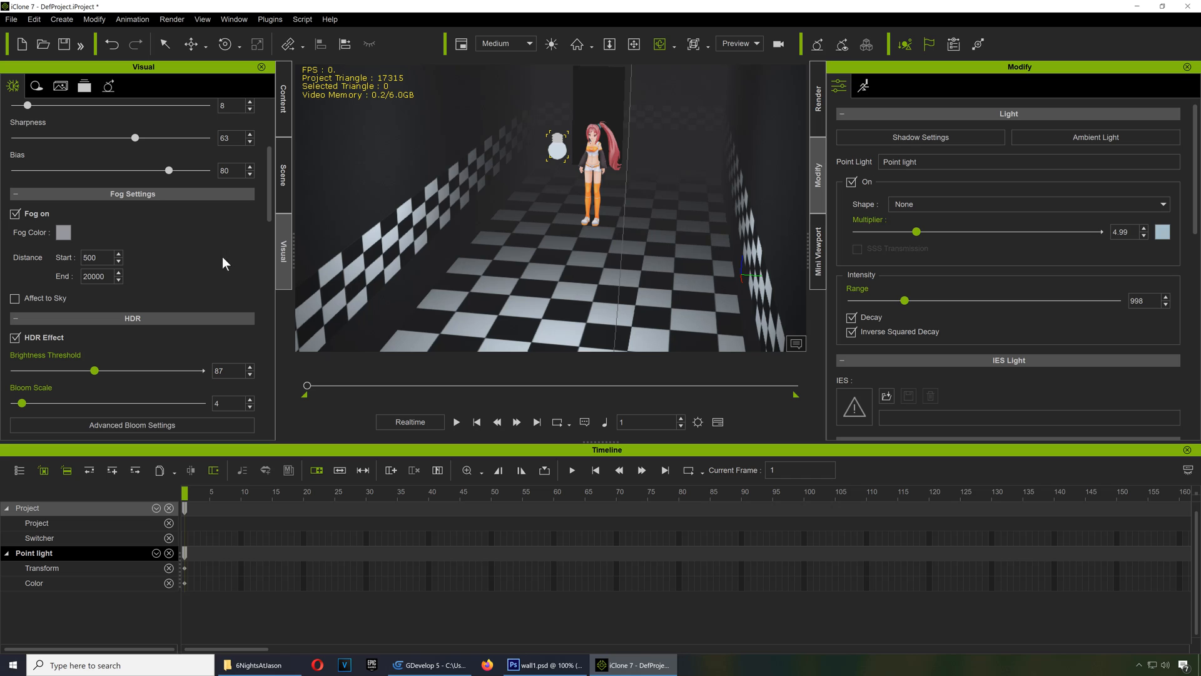
left_click(15, 213)
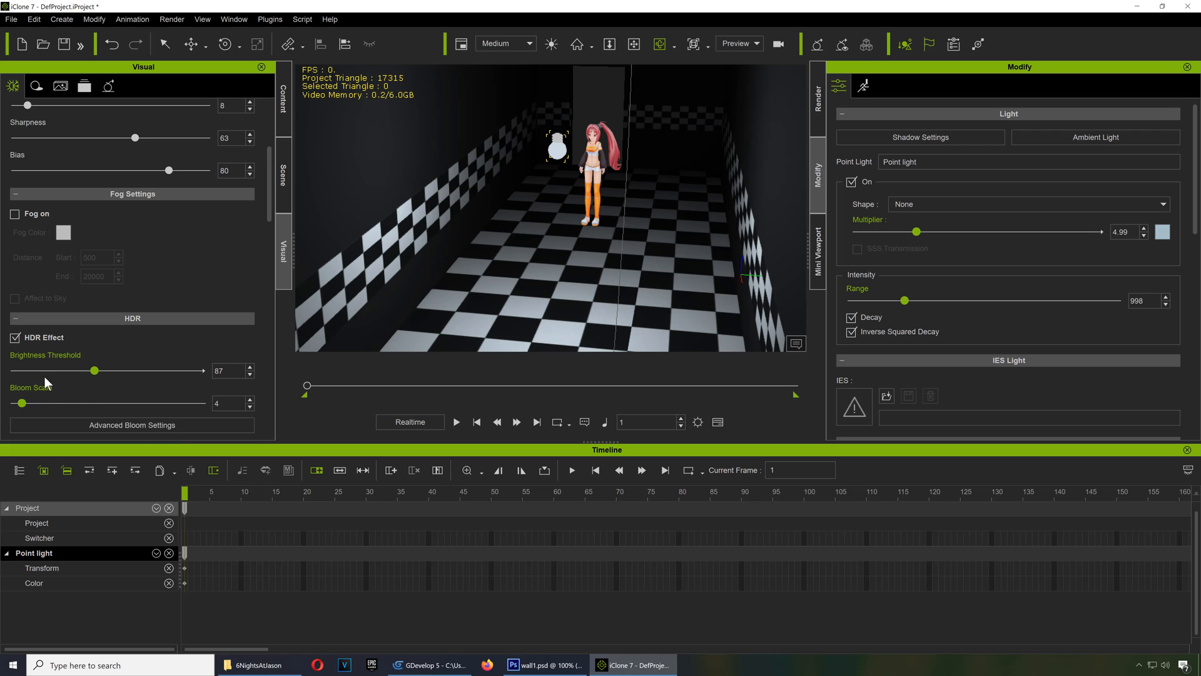
left_click(15, 338)
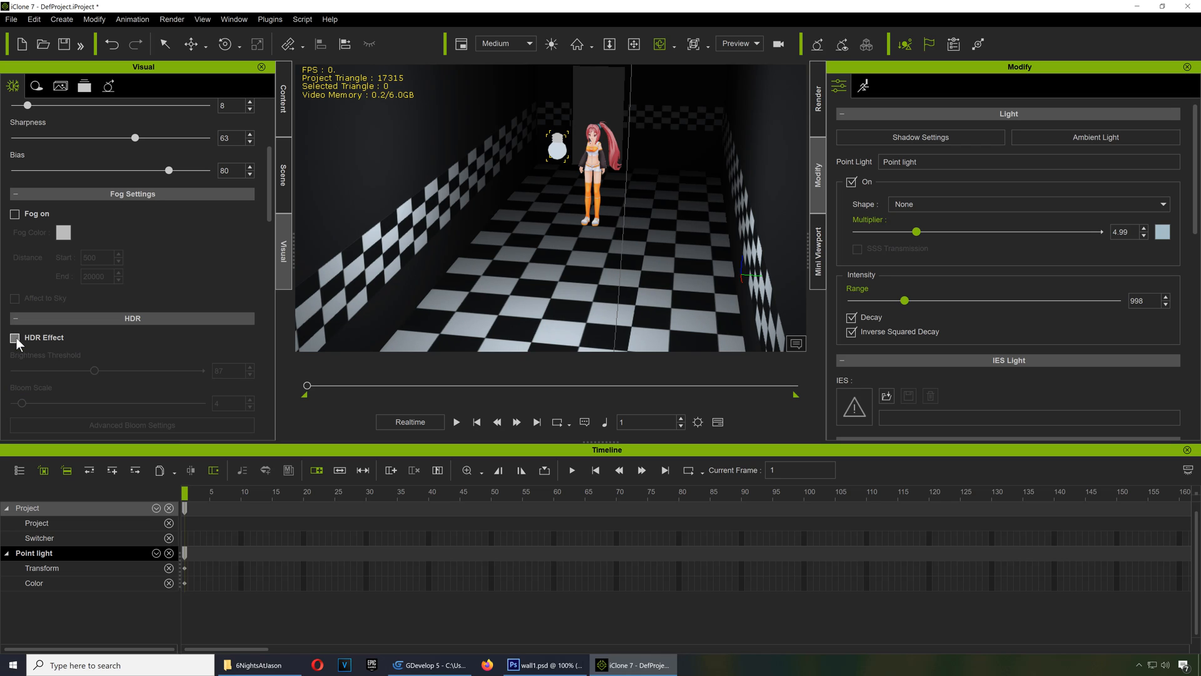
left_click(14, 337)
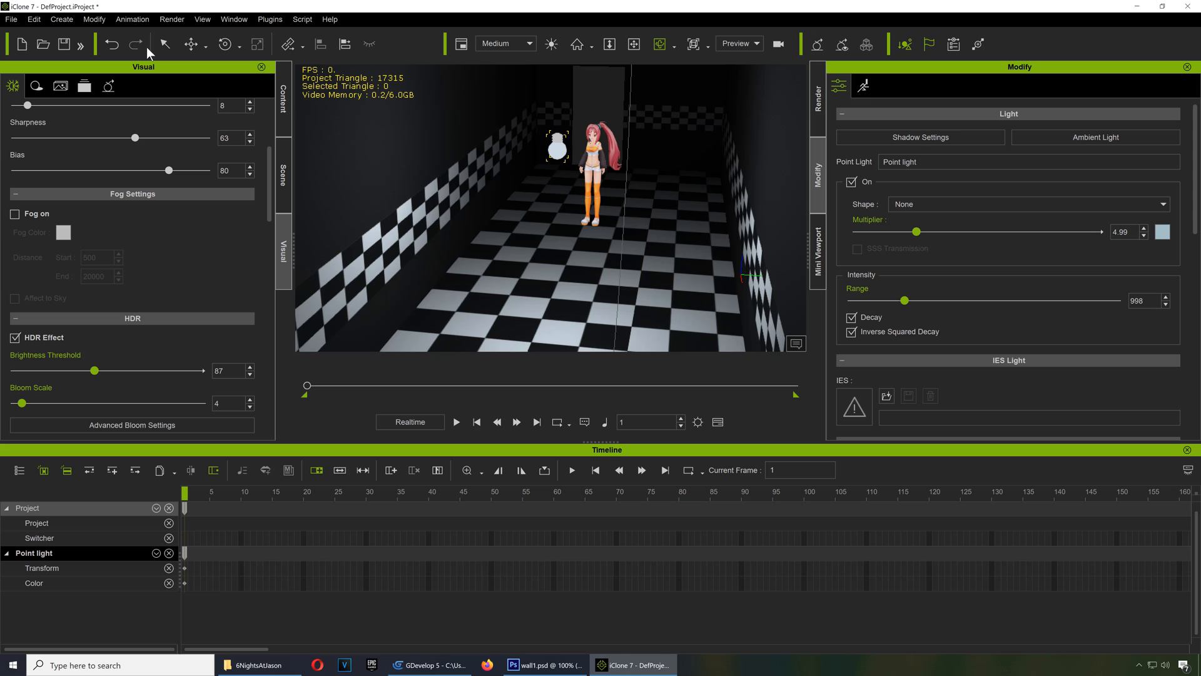
View the rendered test.png full-screen in Windows Photo Viewer, then close it.
left_click(190, 20)
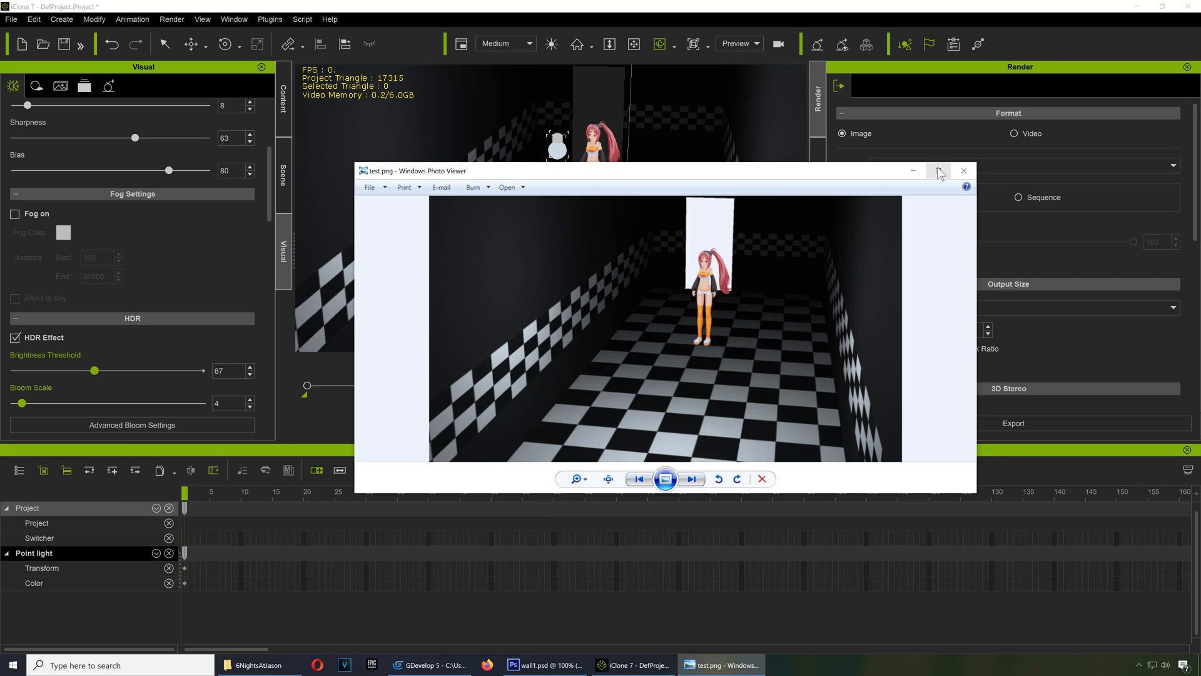
left_click(939, 170)
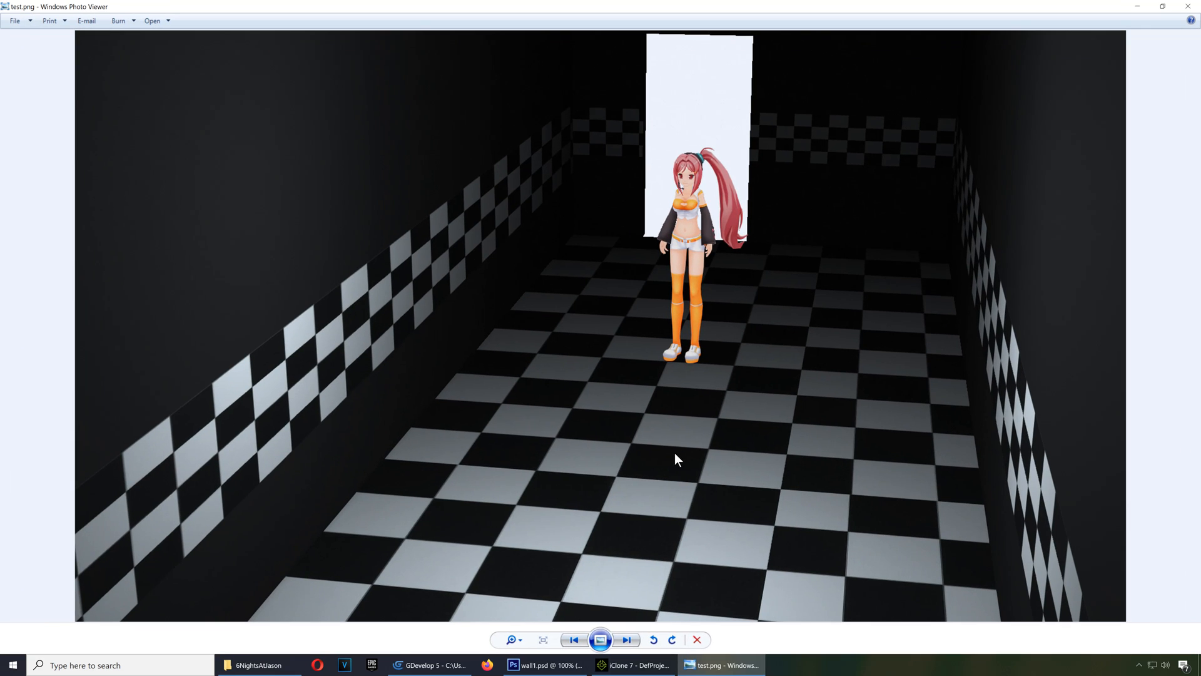
mouse_move(696, 415)
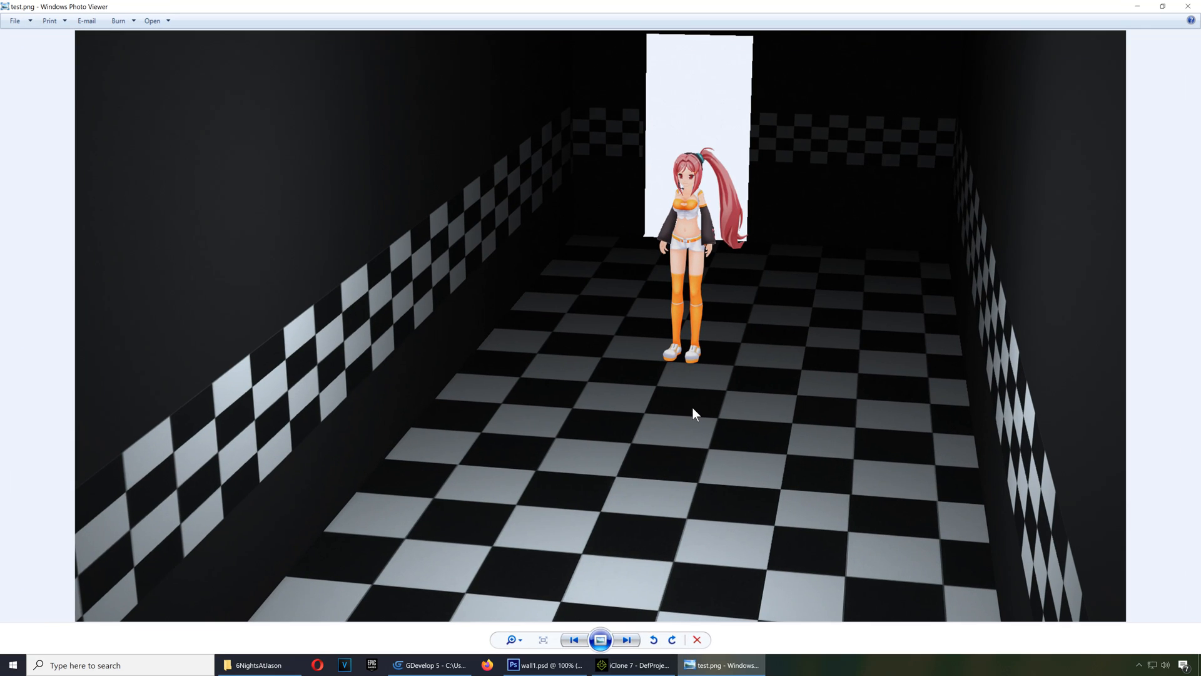
mouse_move(850, 391)
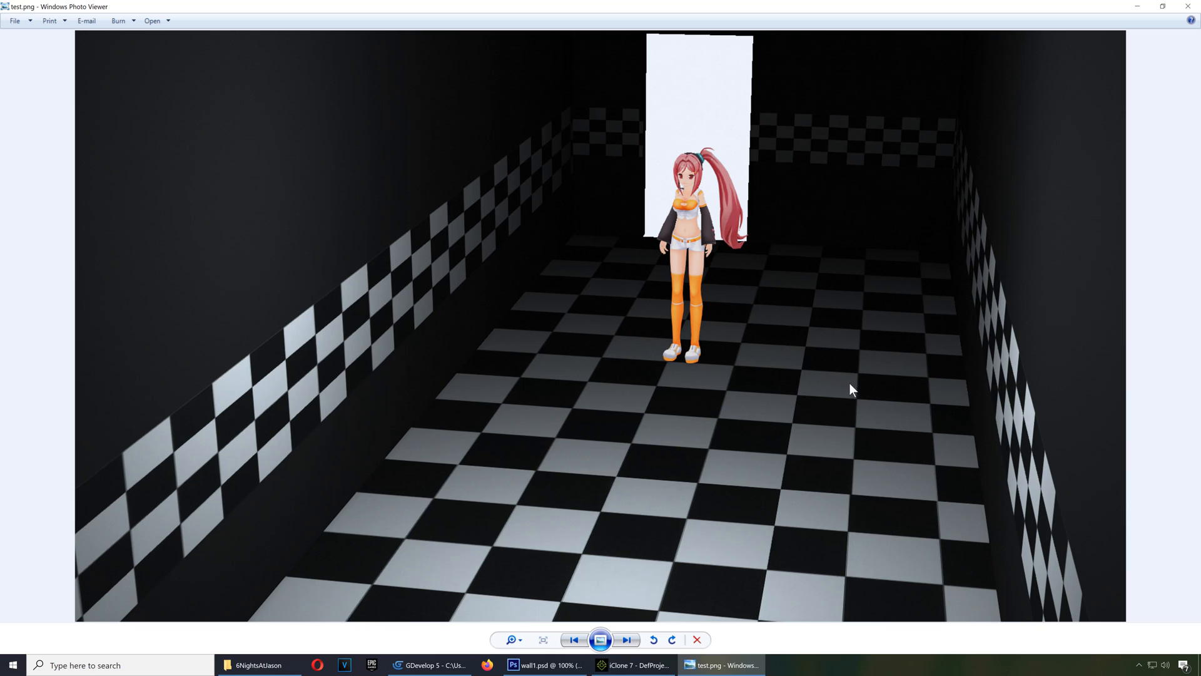
mouse_move(617, 280)
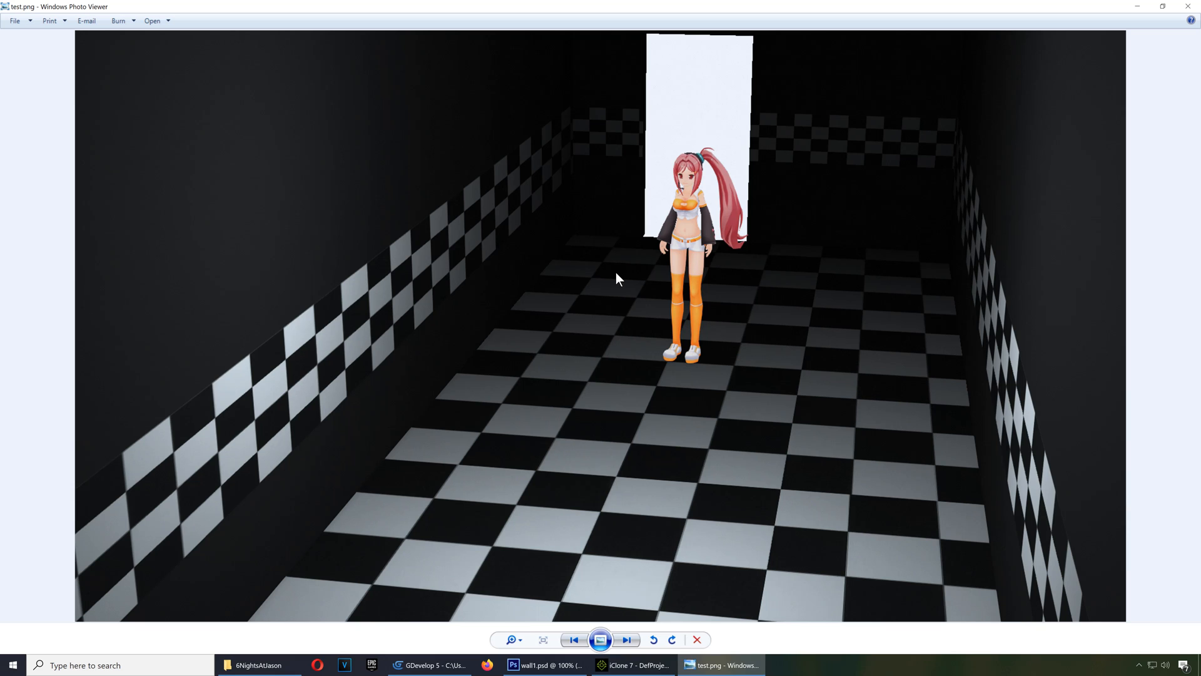
left_click(626, 664)
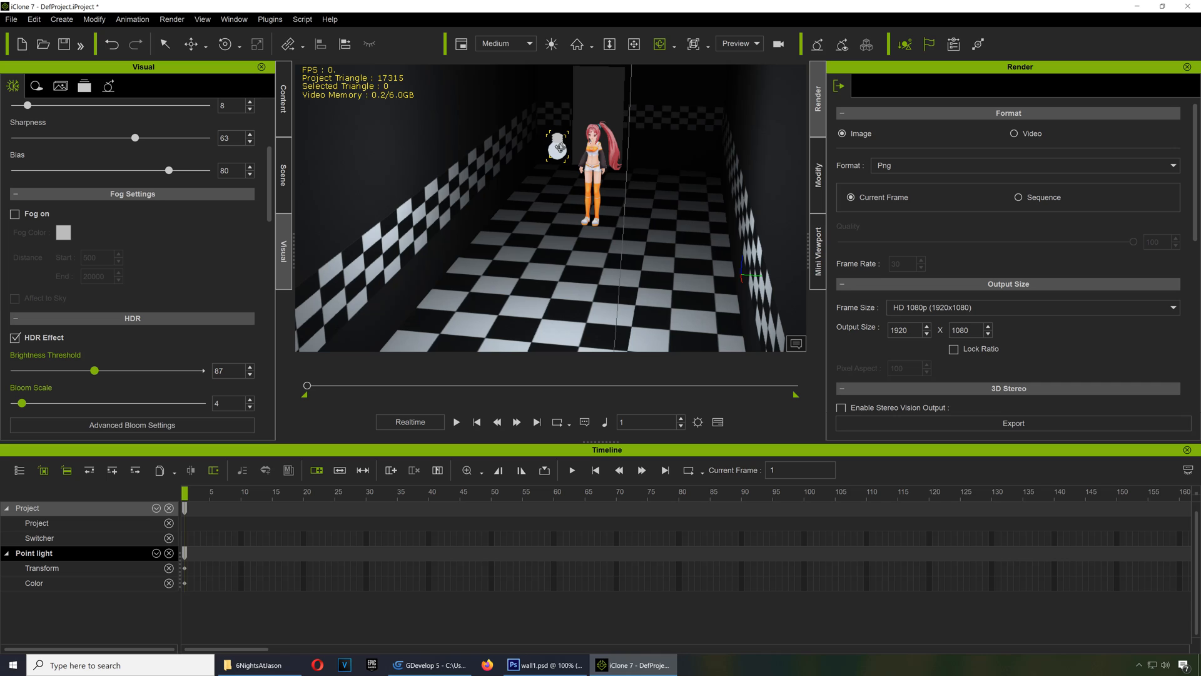
Create camera CAM2, try the 80mm and 105mm lens presets, then reselect the point light.
left_click(66, 20)
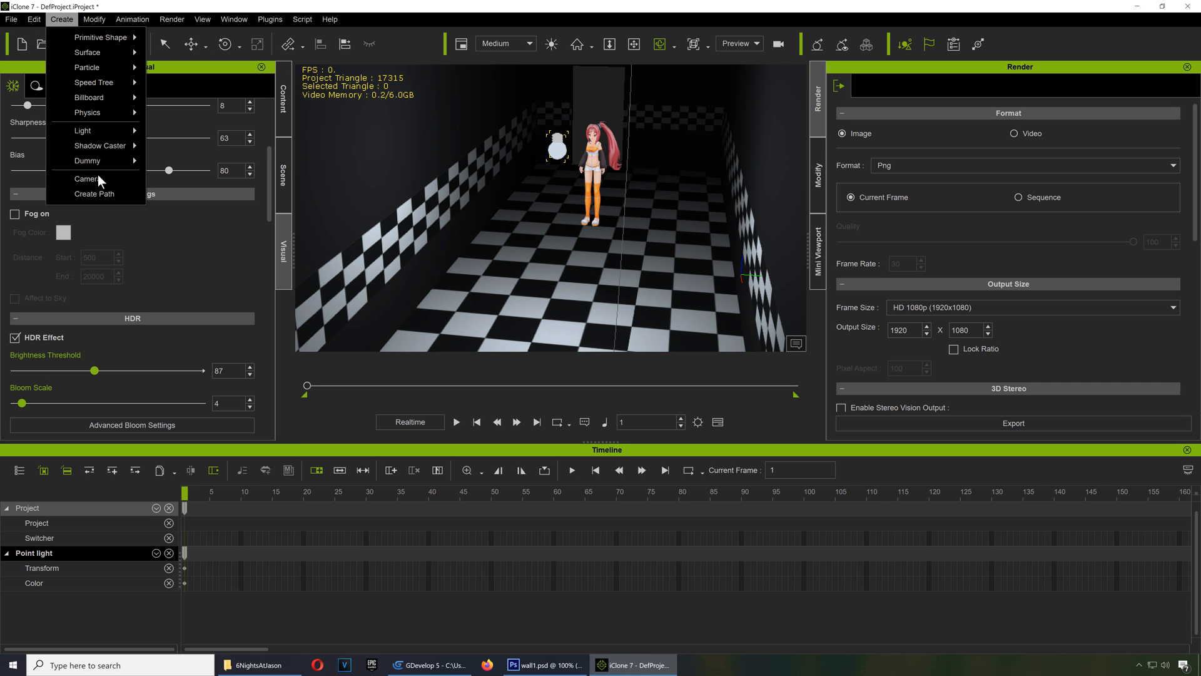
left_click(85, 179)
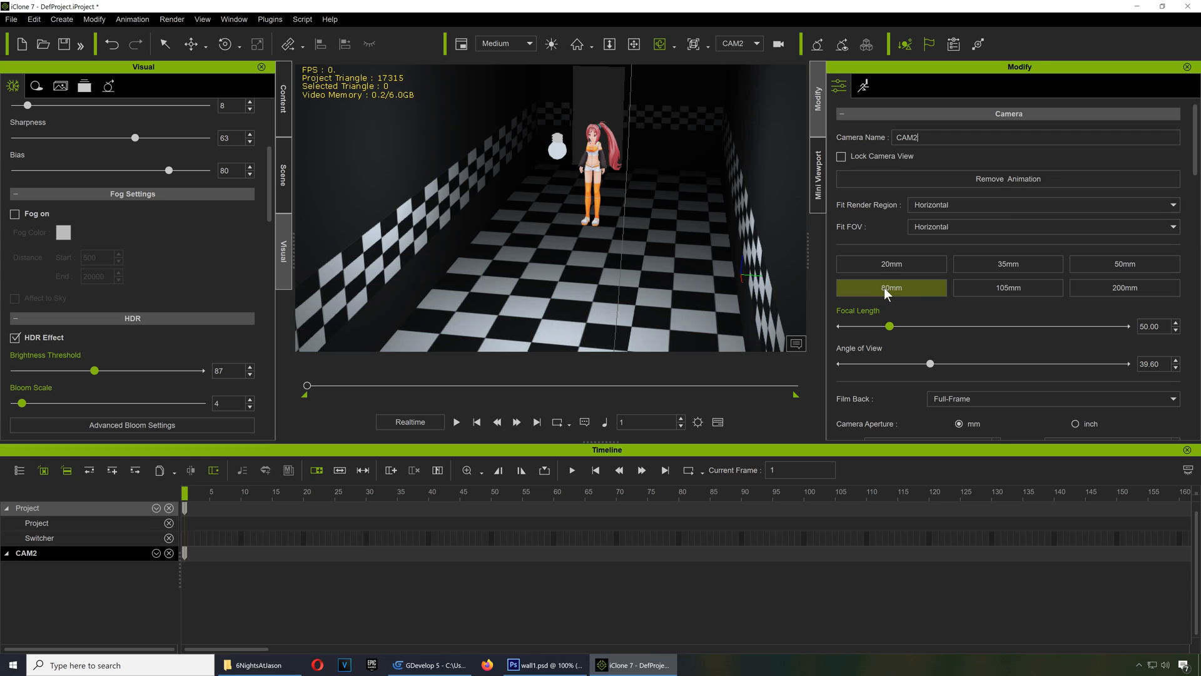
left_click(1008, 288)
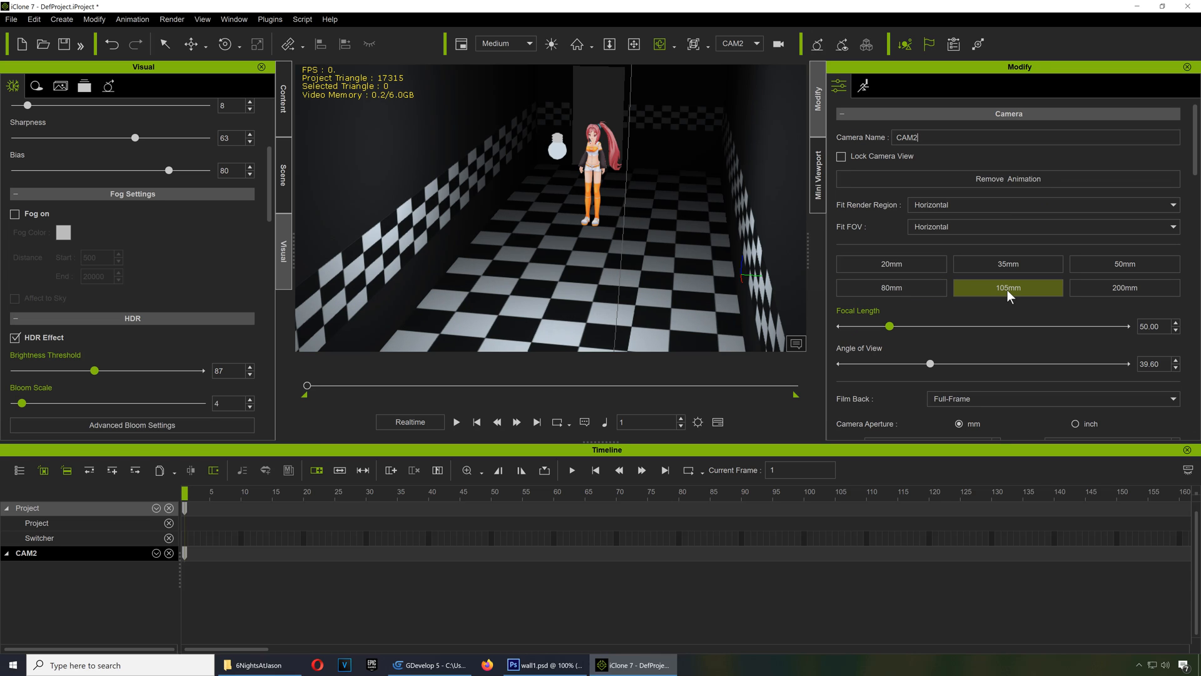
left_click(1009, 288)
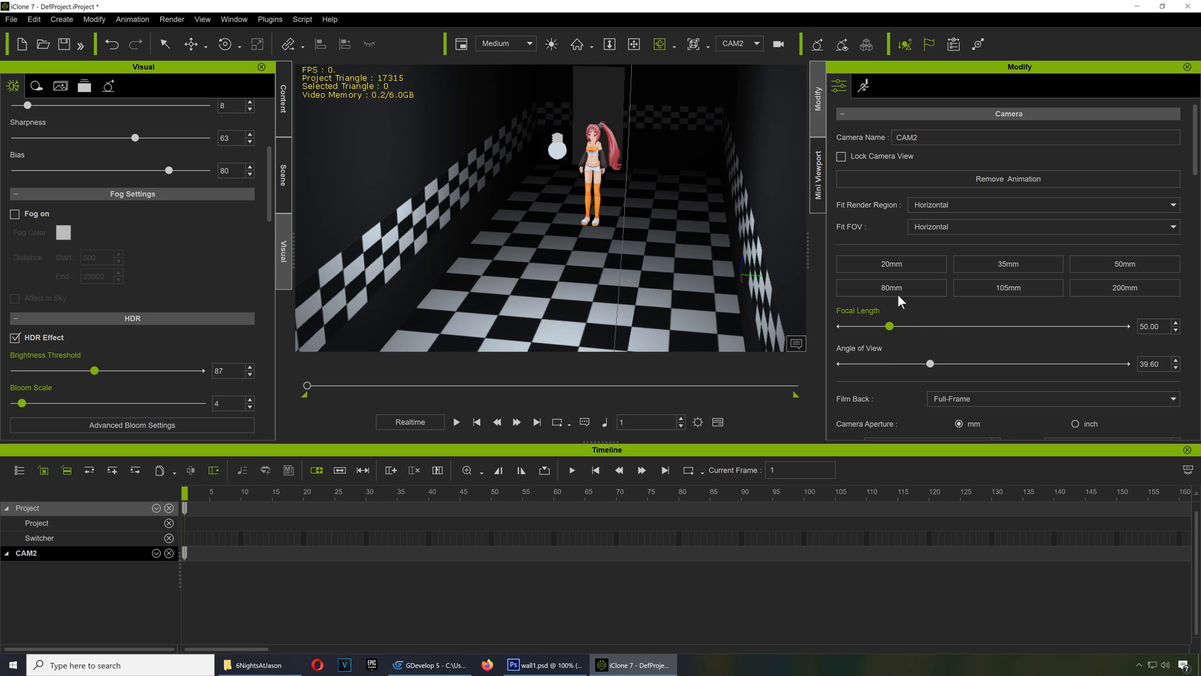
left_click(891, 287)
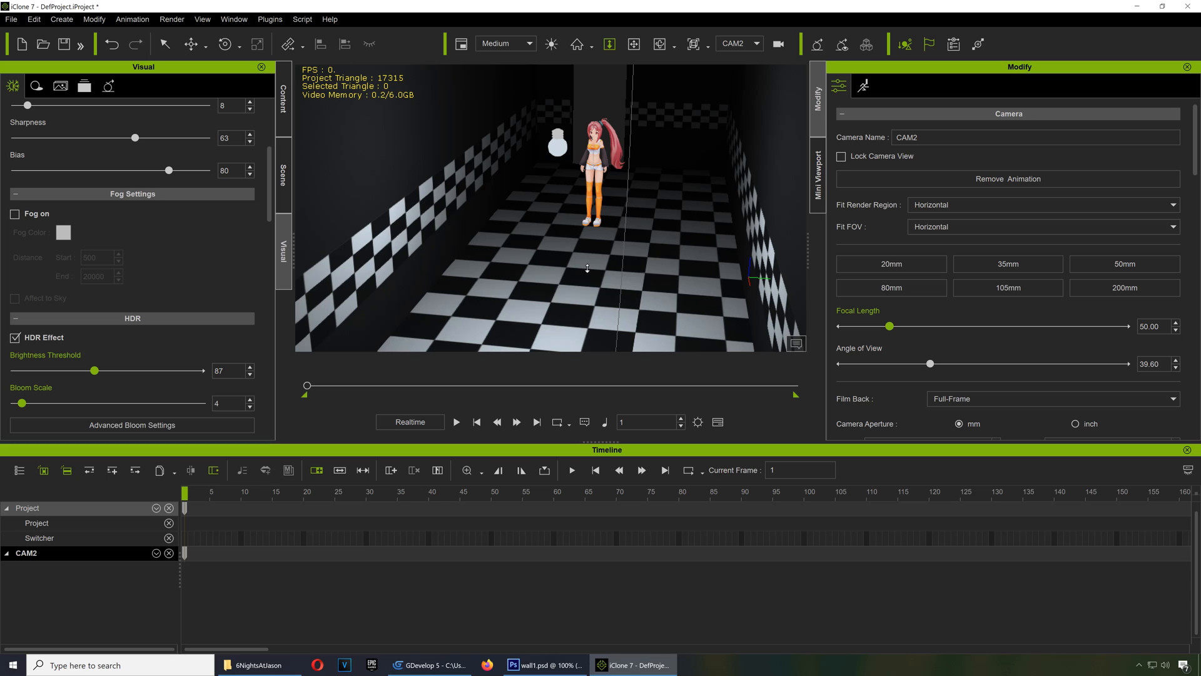
mouse_move(620, 245)
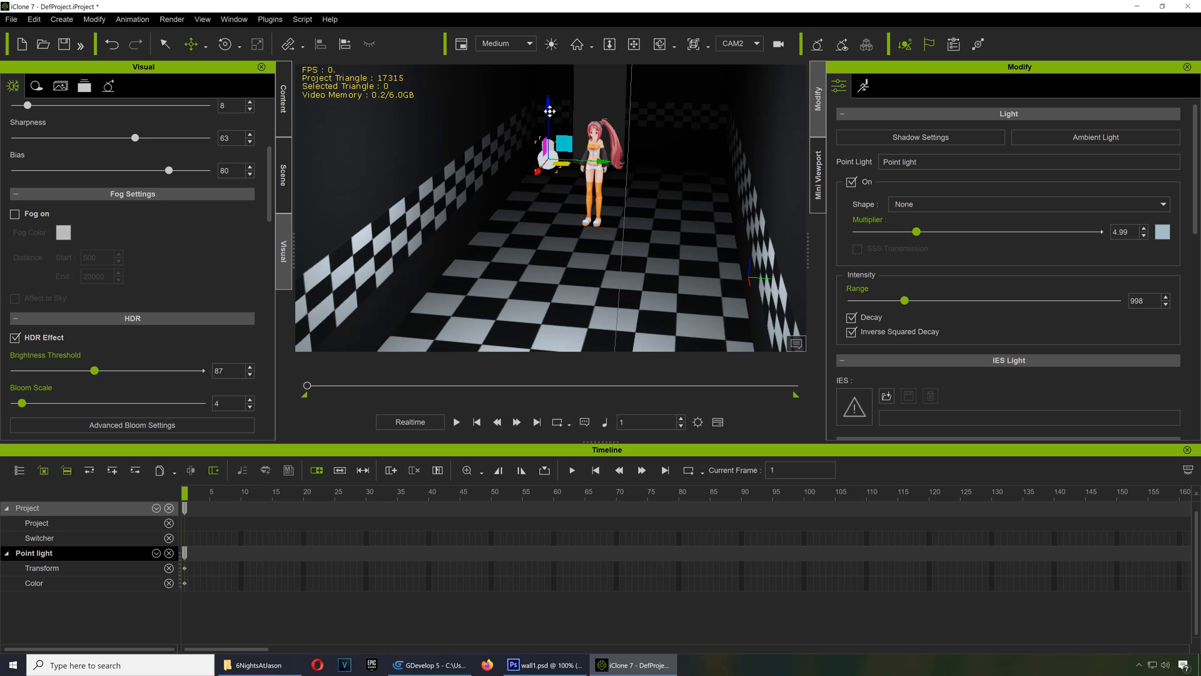
left_click(757, 43)
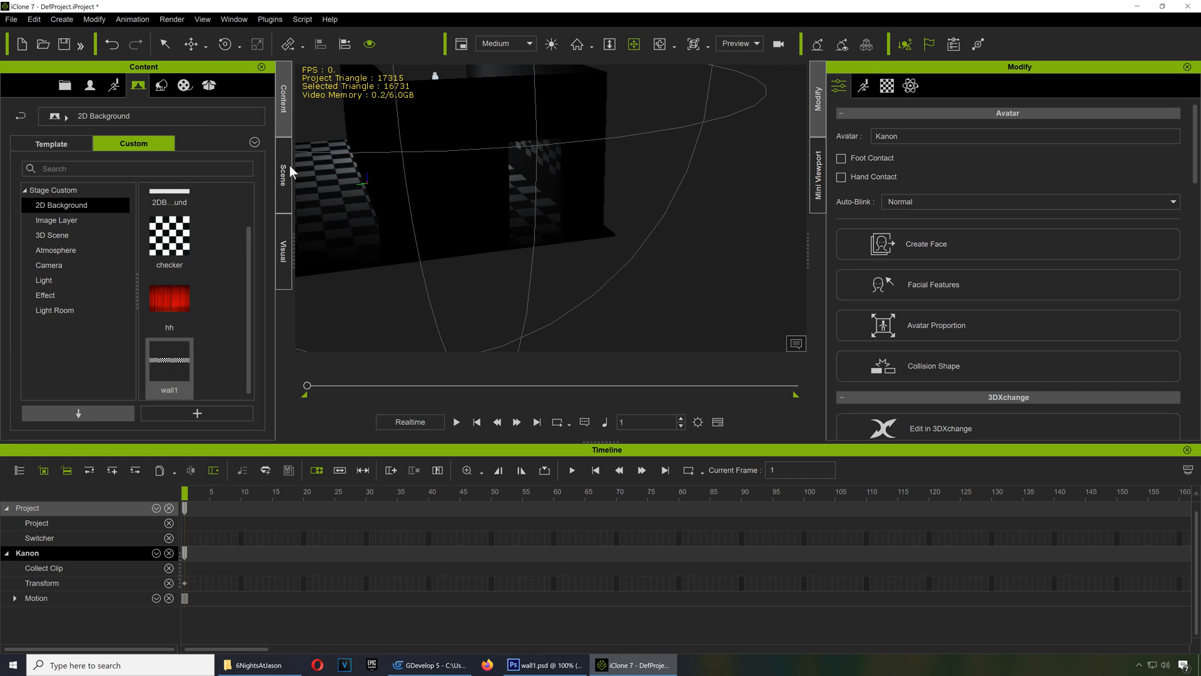
Duplicate Floor_001 and slide the copy along X to about -1182.
left_click(282, 172)
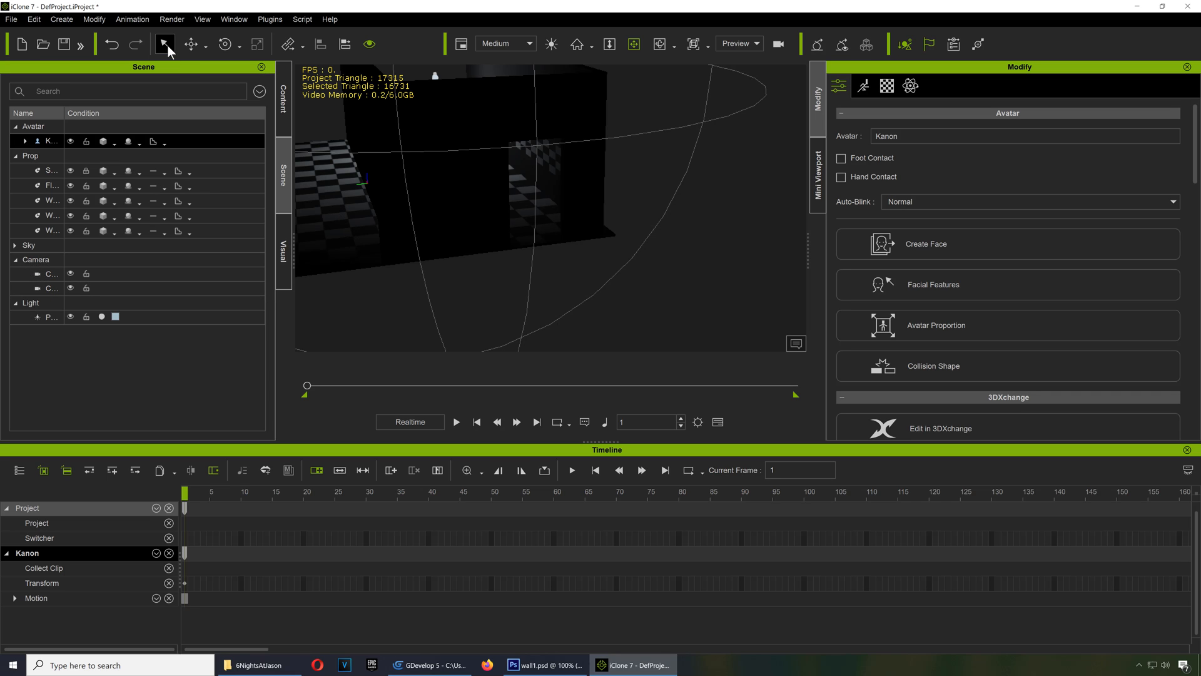
left_click(42, 185)
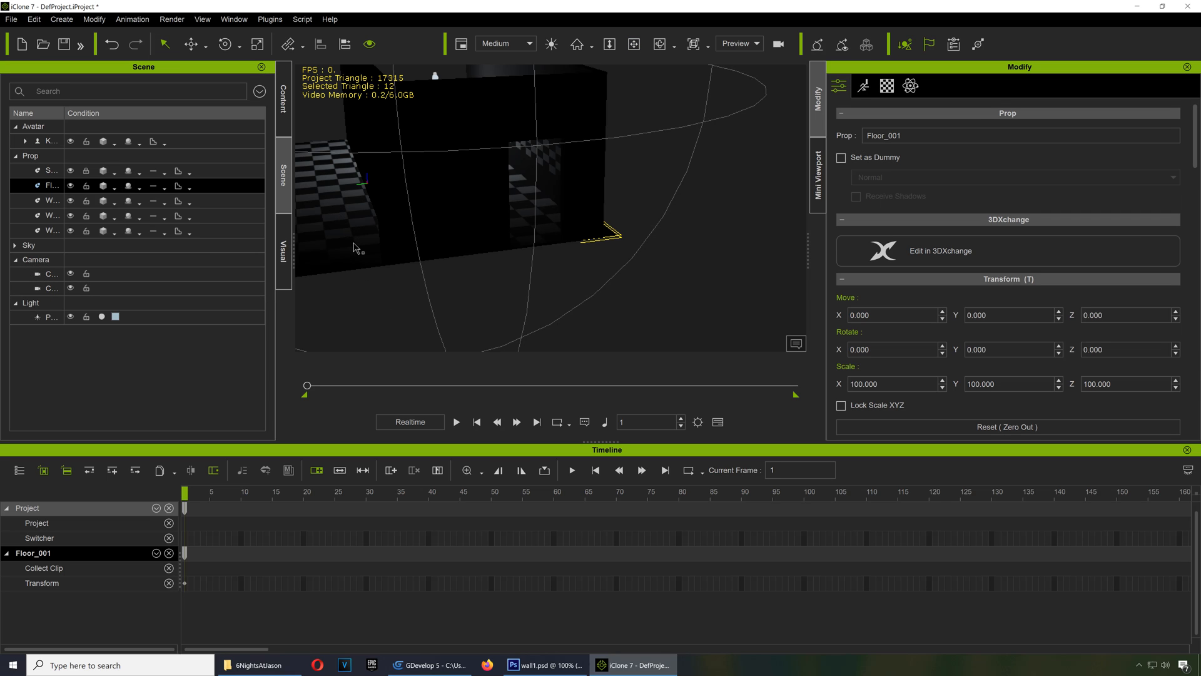
mouse_move(349, 242)
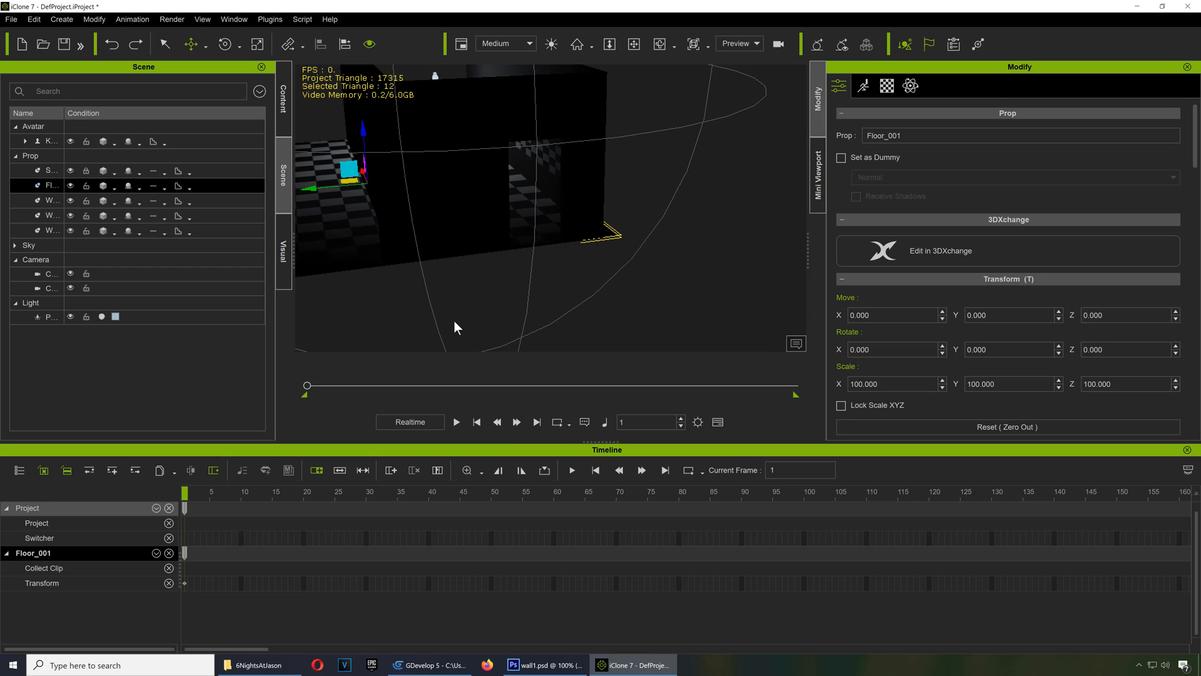
mouse_move(365, 181)
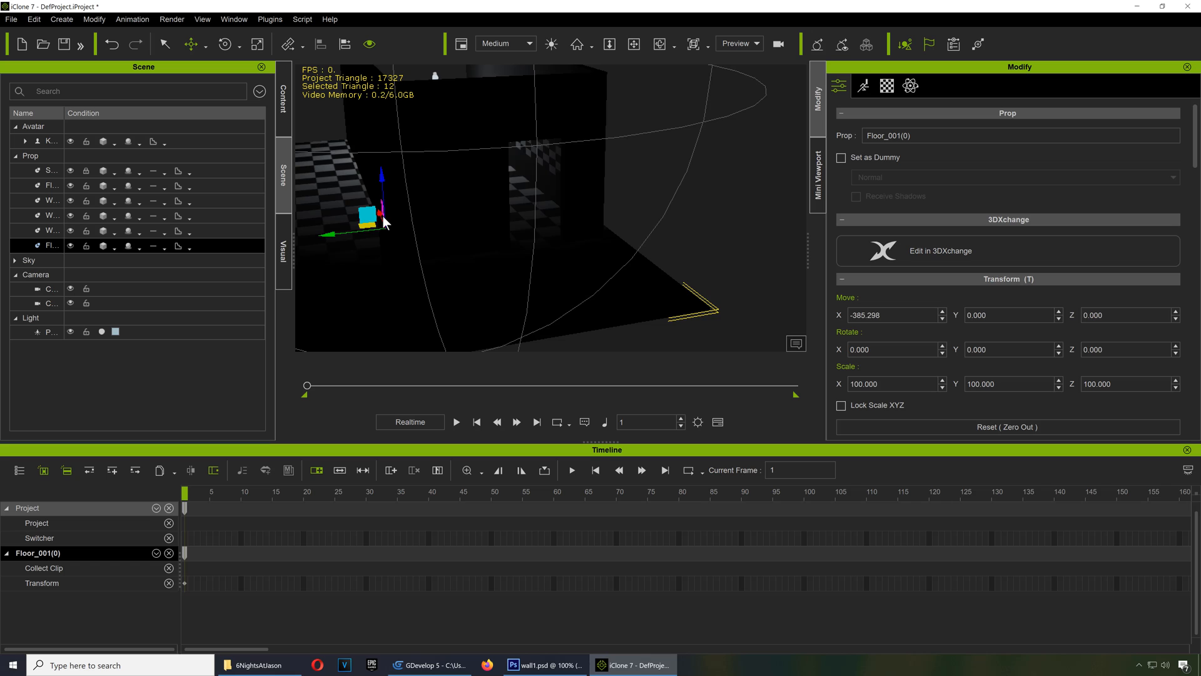
left_click_drag(379, 214, 447, 303)
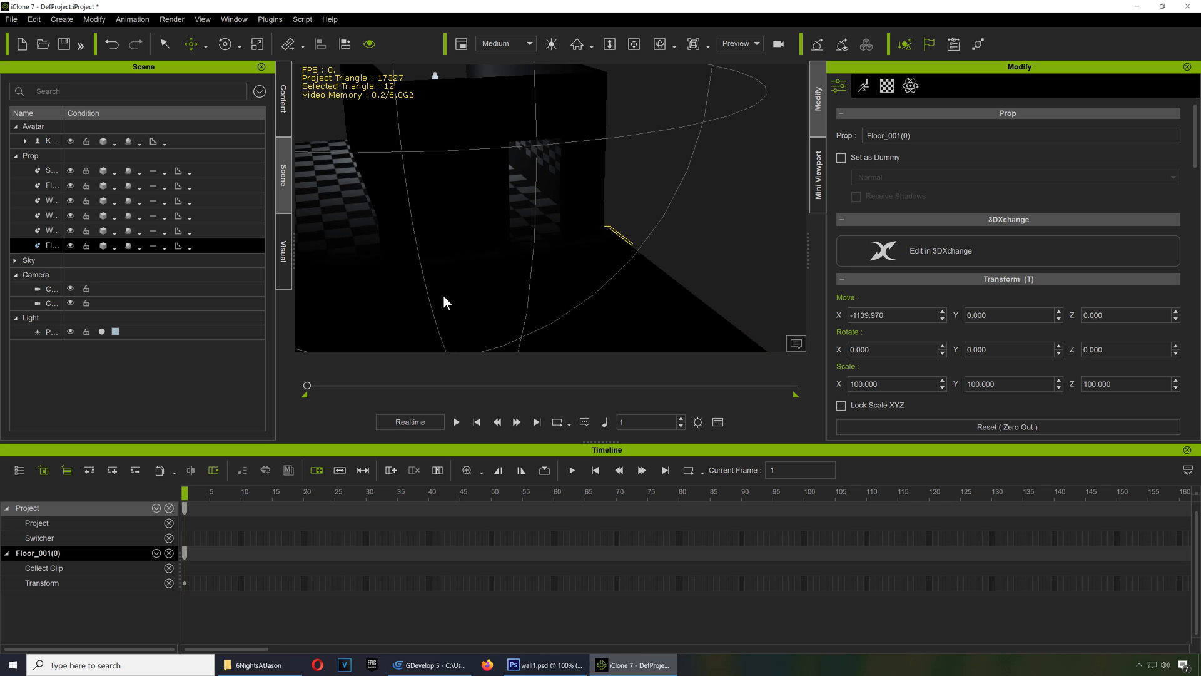
key("Ctrl")
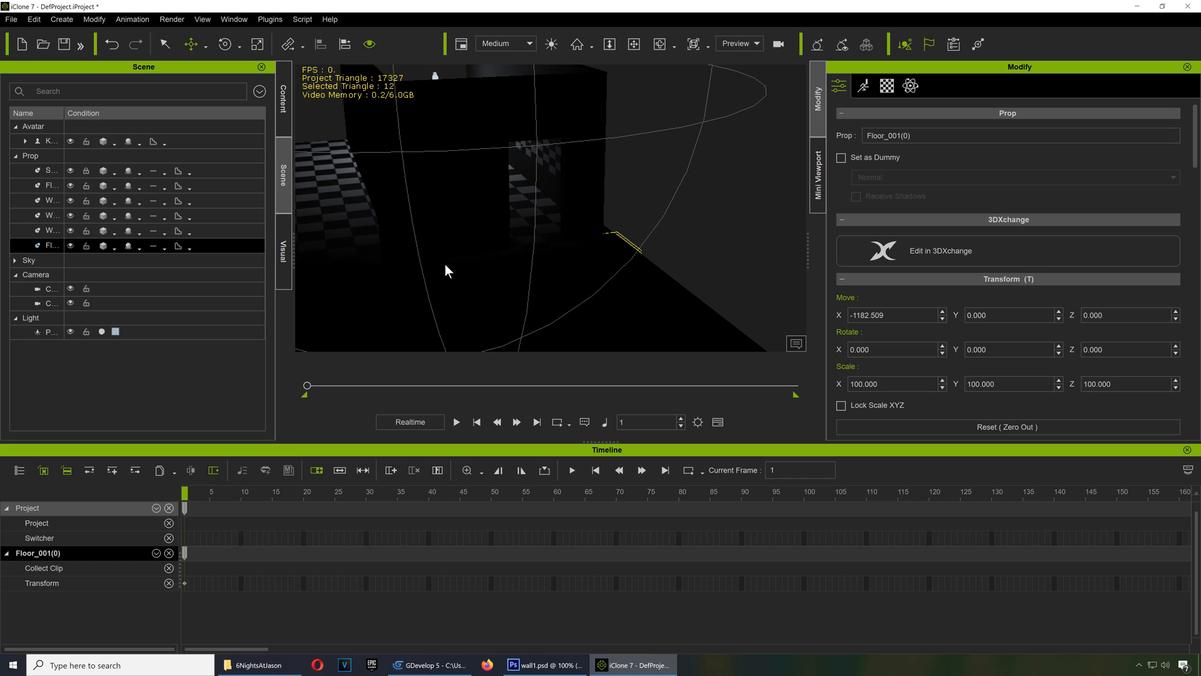
mouse_move(764, 47)
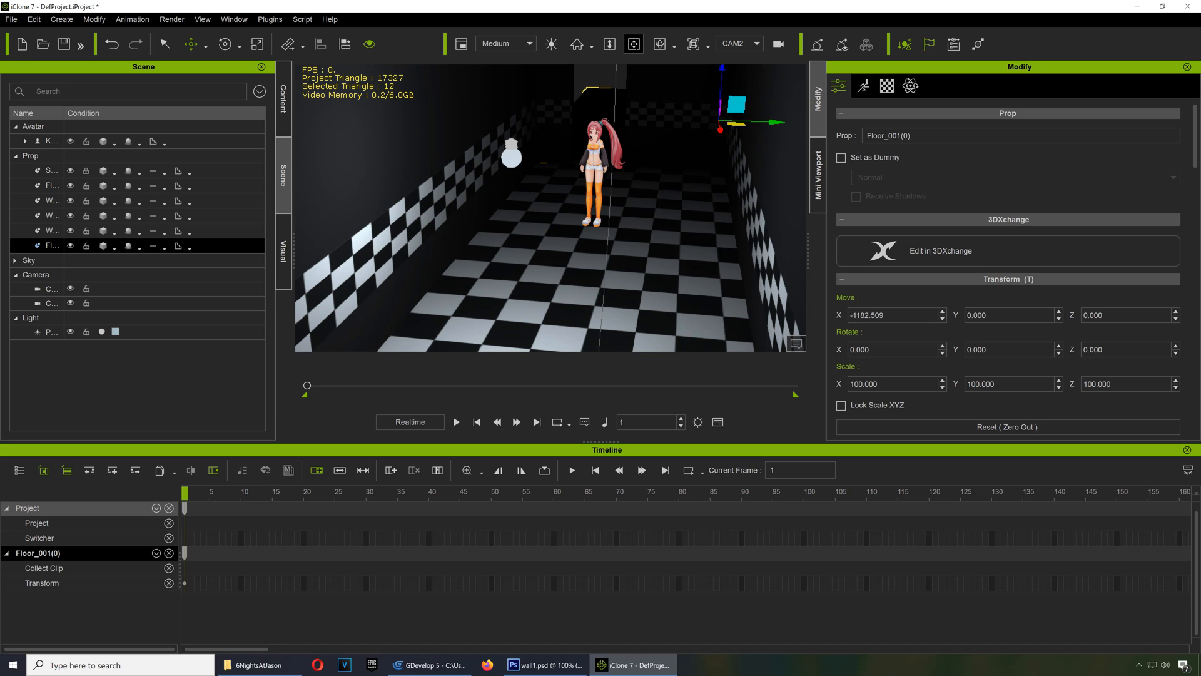
Push the copied wall Wall_001(0) along X to line up with the extended floor, then deselect it.
left_click(756, 43)
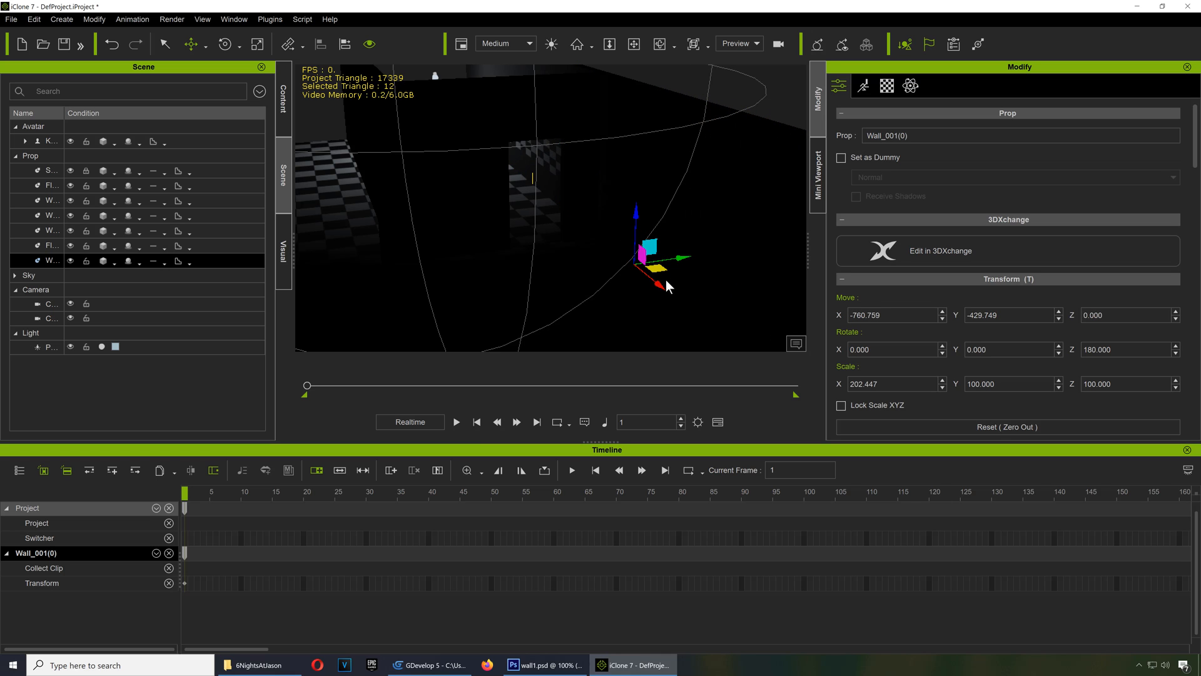
left_click_drag(667, 268, 693, 299)
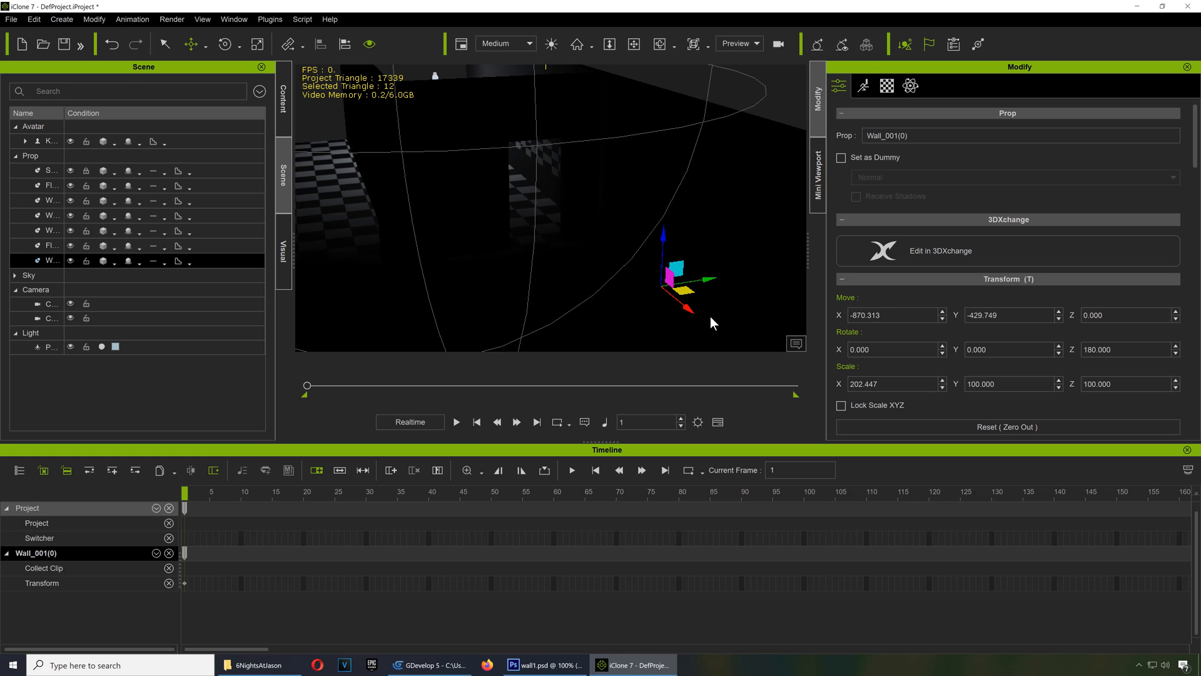
left_click_drag(683, 288, 770, 345)
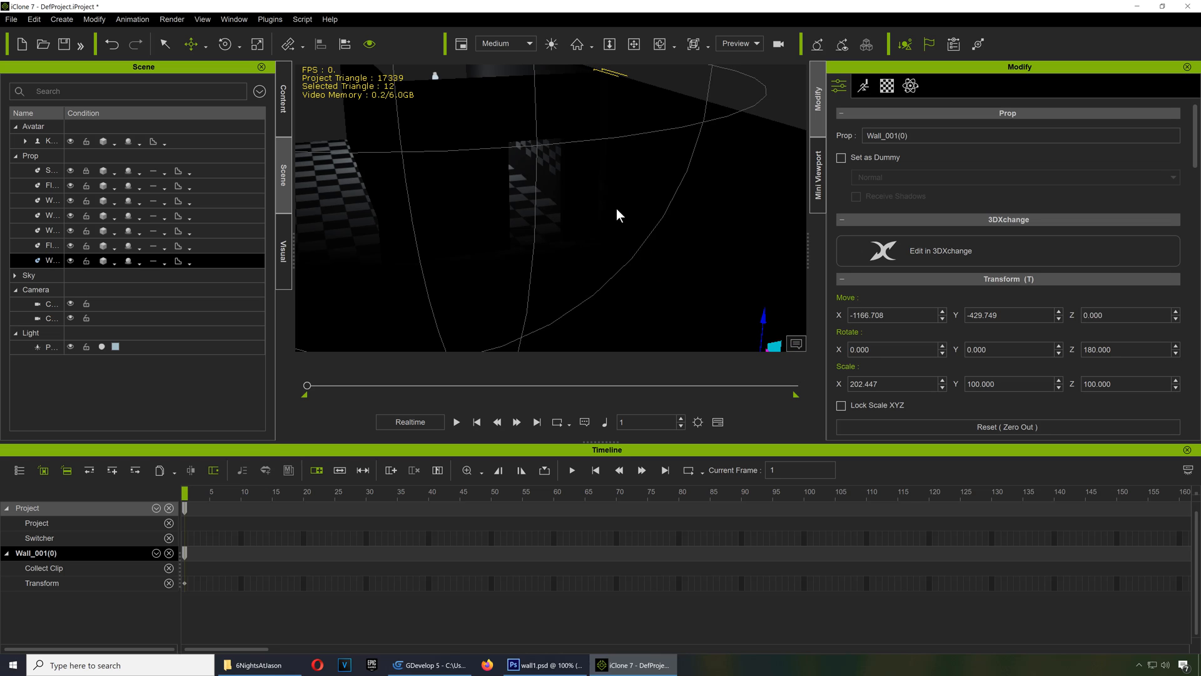
left_click(661, 44)
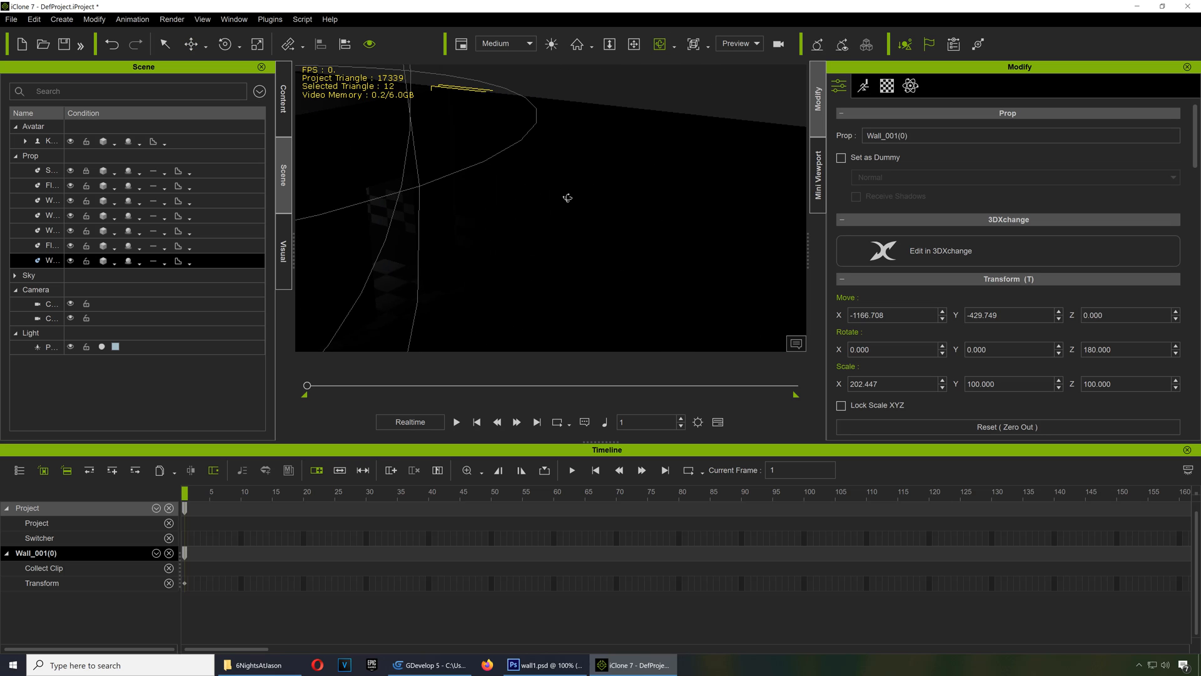
left_click(73, 23)
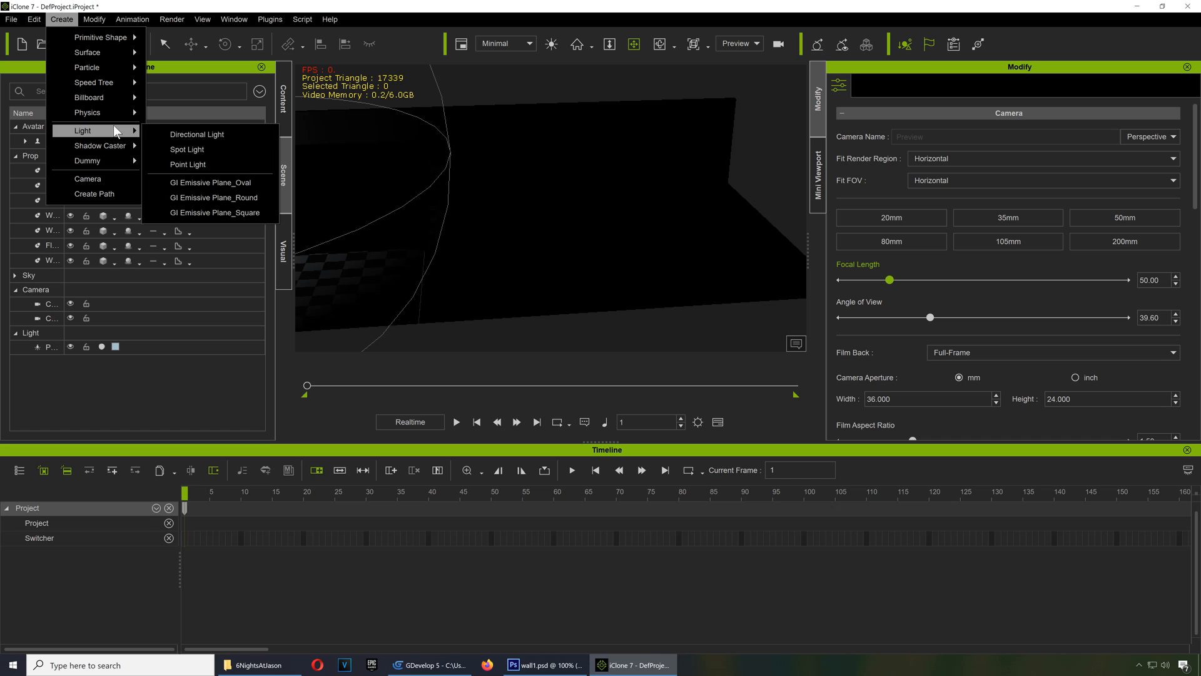
mouse_move(233, 173)
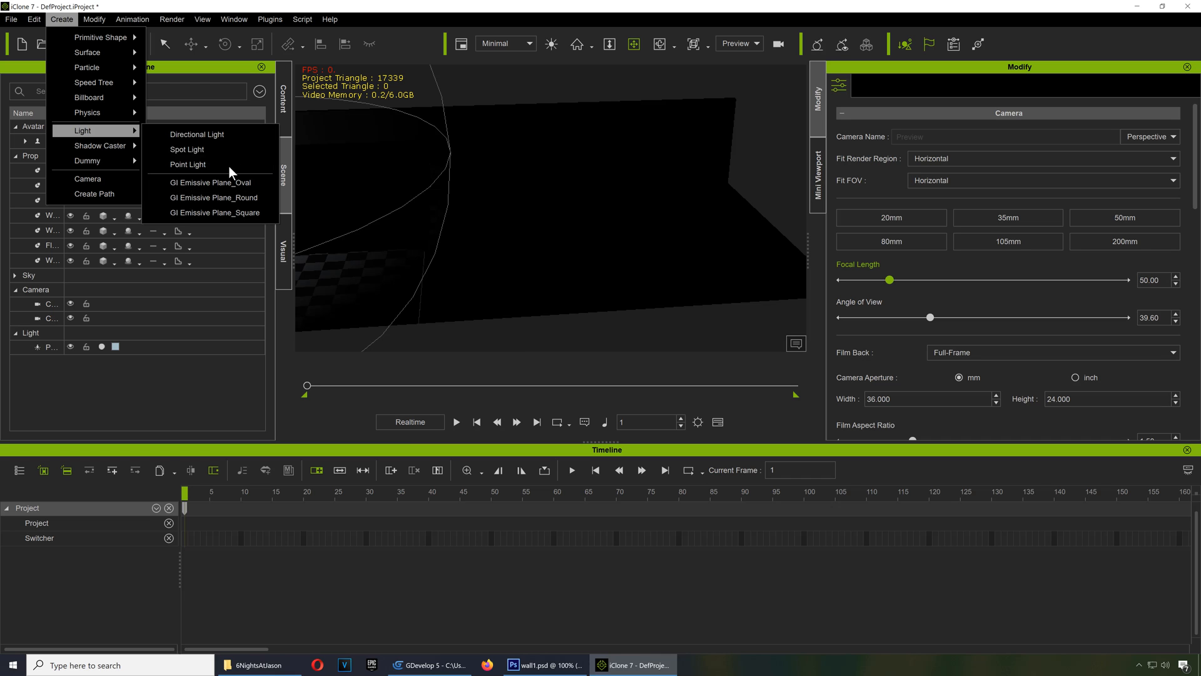
Add a point light, test its Range slider and move it upward.
left_click(188, 165)
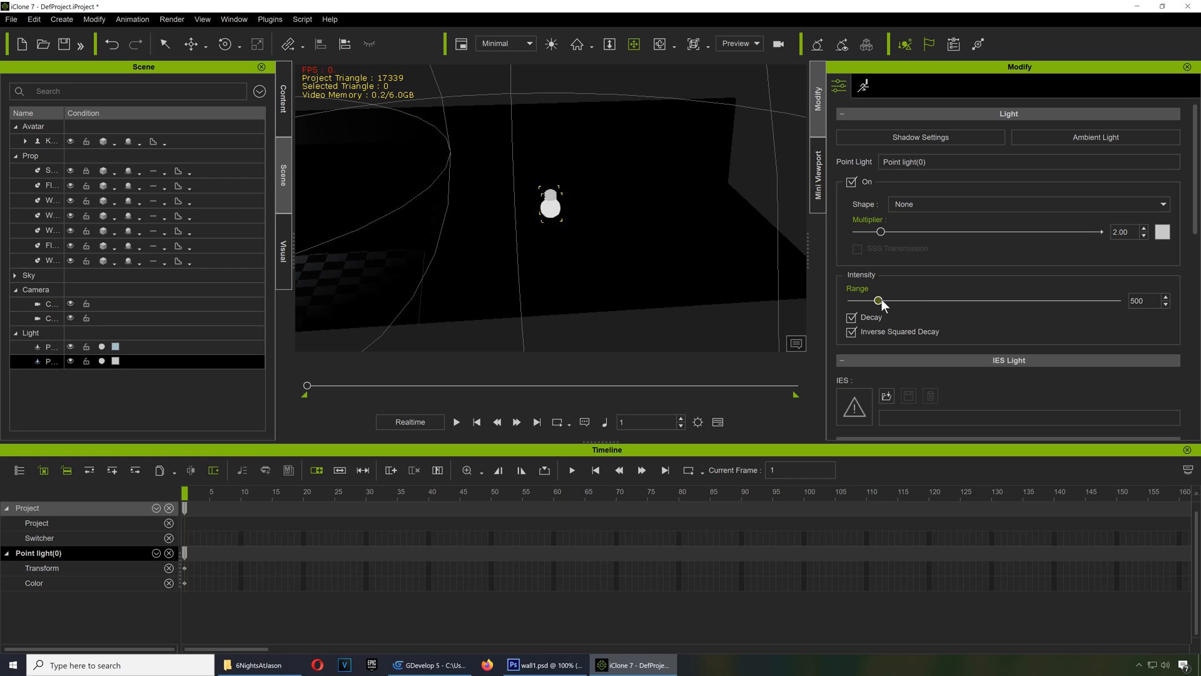
left_click_drag(878, 300, 1118, 301)
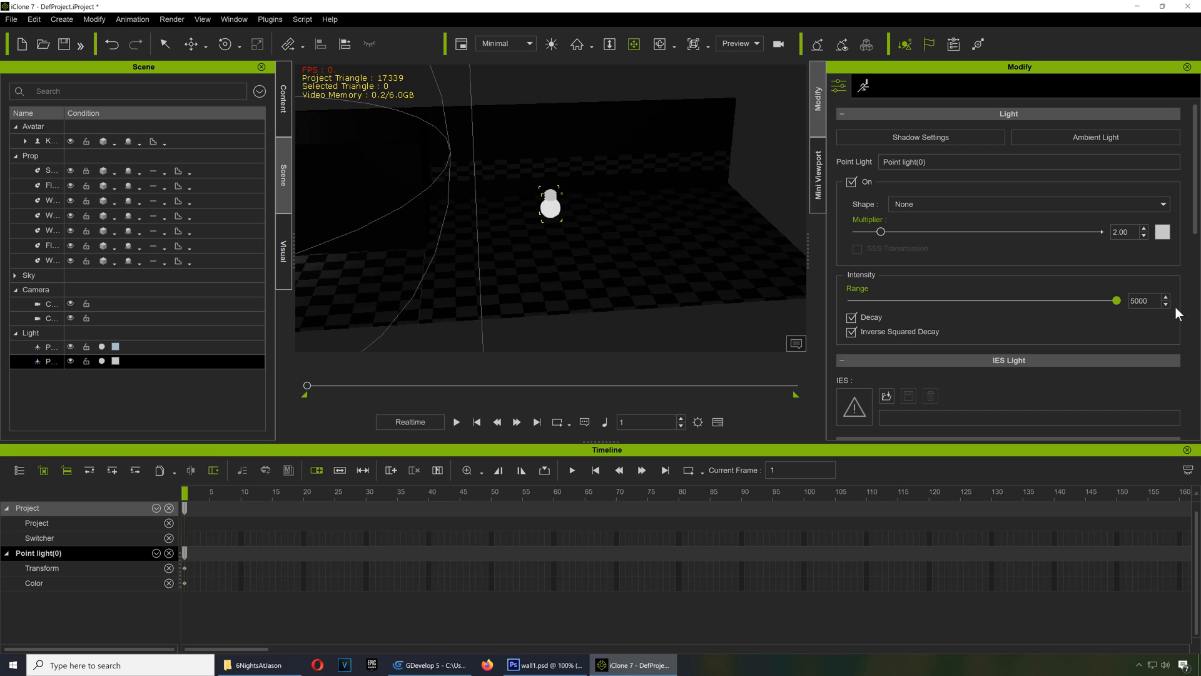
left_click_drag(1115, 299, 853, 299)
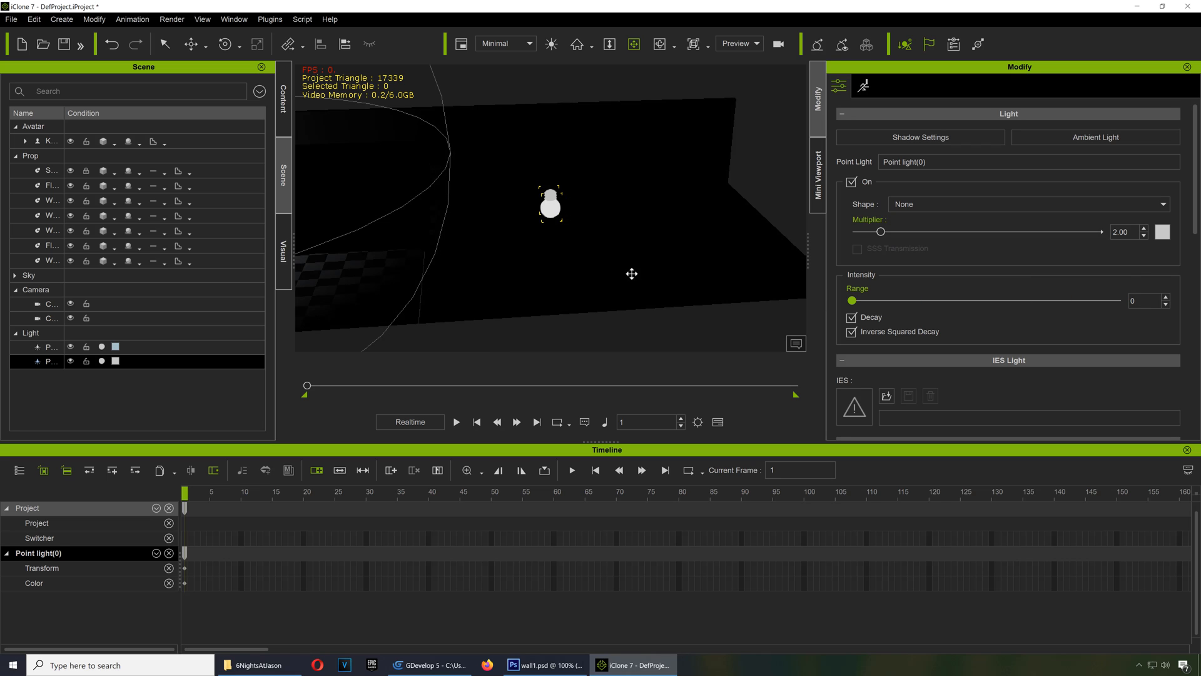
left_click(551, 203)
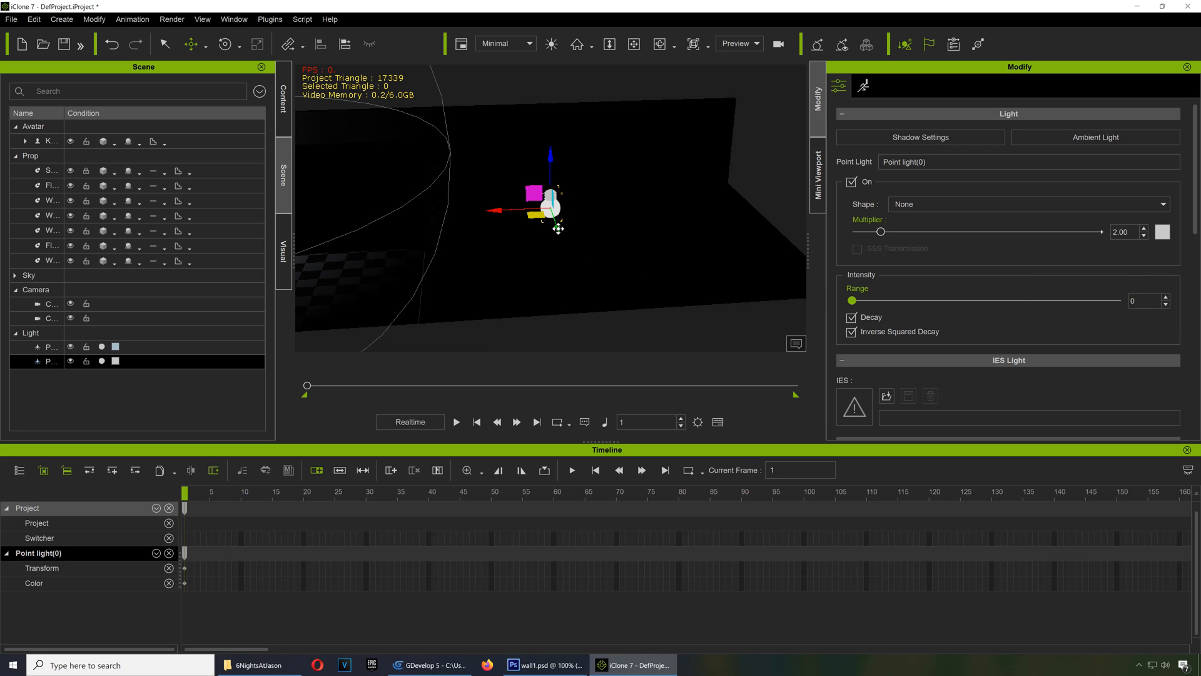
left_click_drag(558, 206, 511, 94)
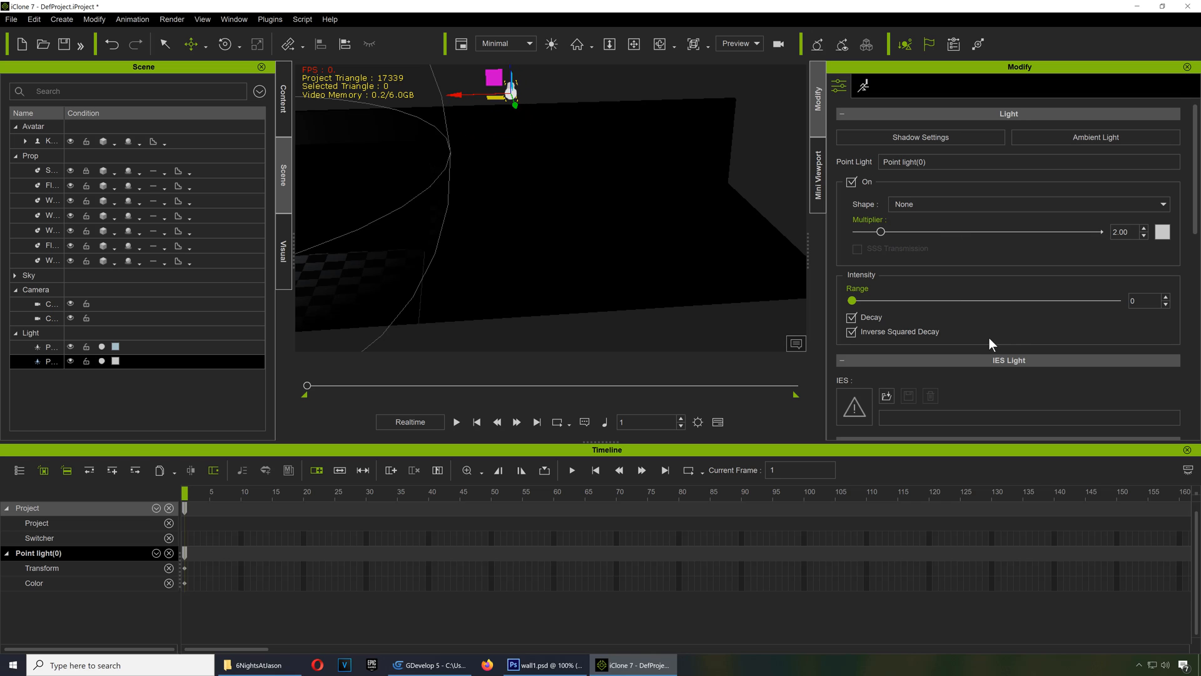
Reset the light to the scene origin with range about 1192 and look down on the hallway.
scroll("down", 3)
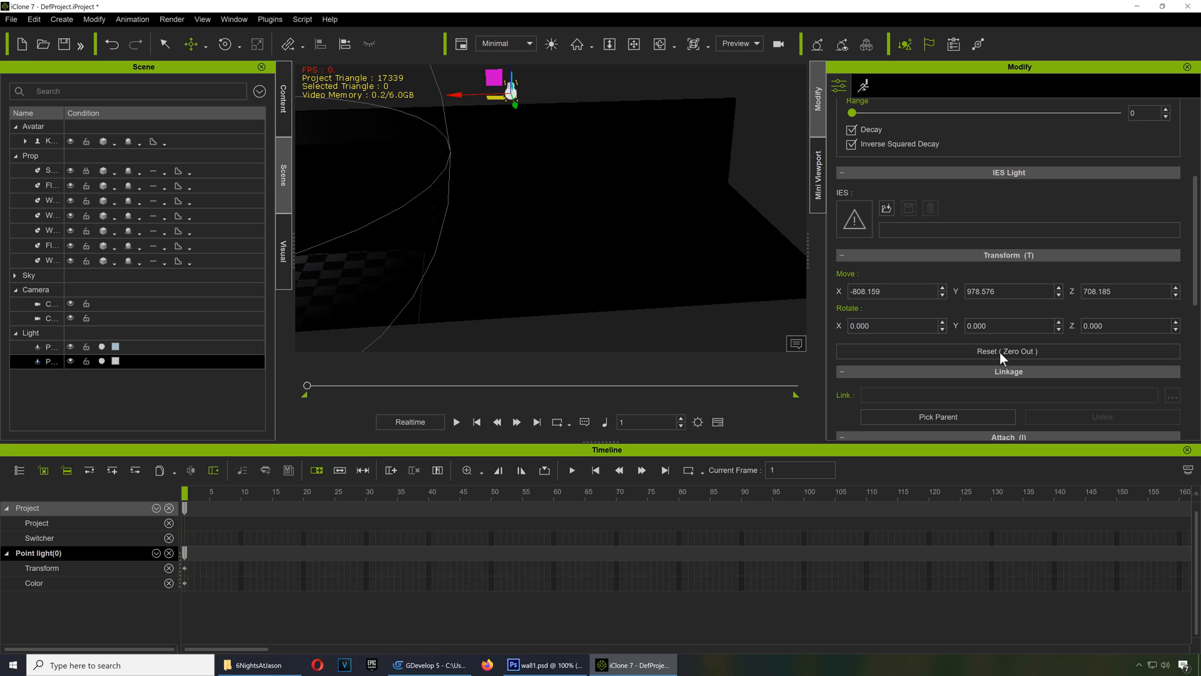
left_click(1008, 350)
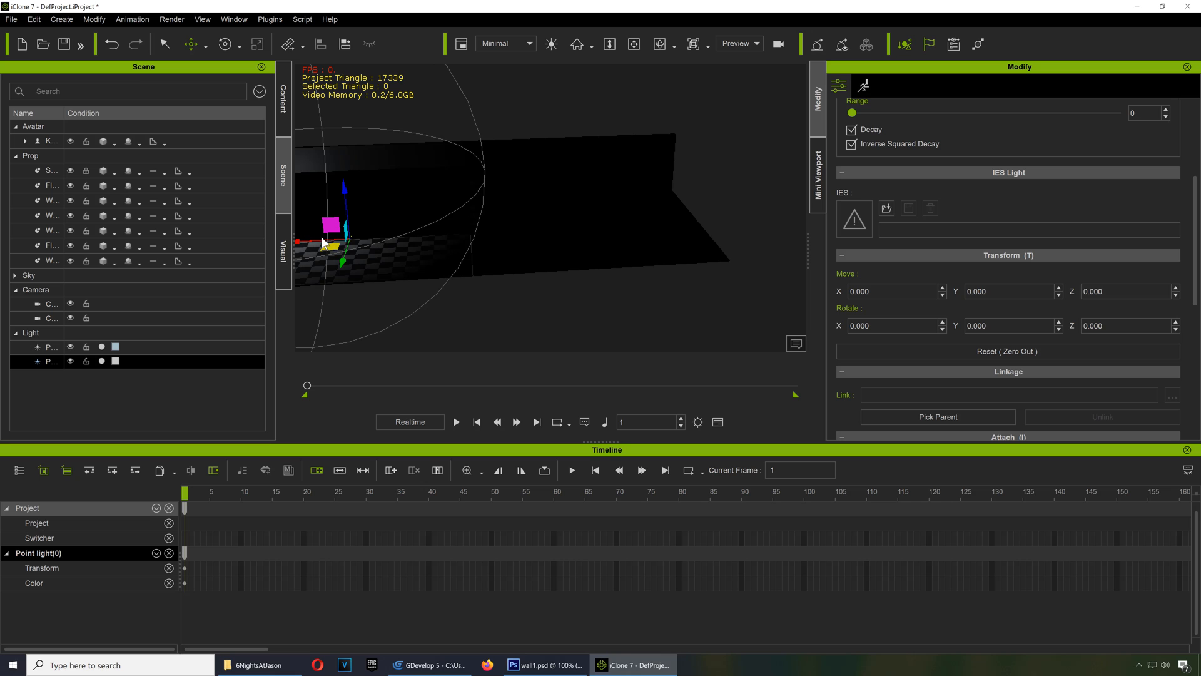
left_click_drag(328, 244, 509, 230)
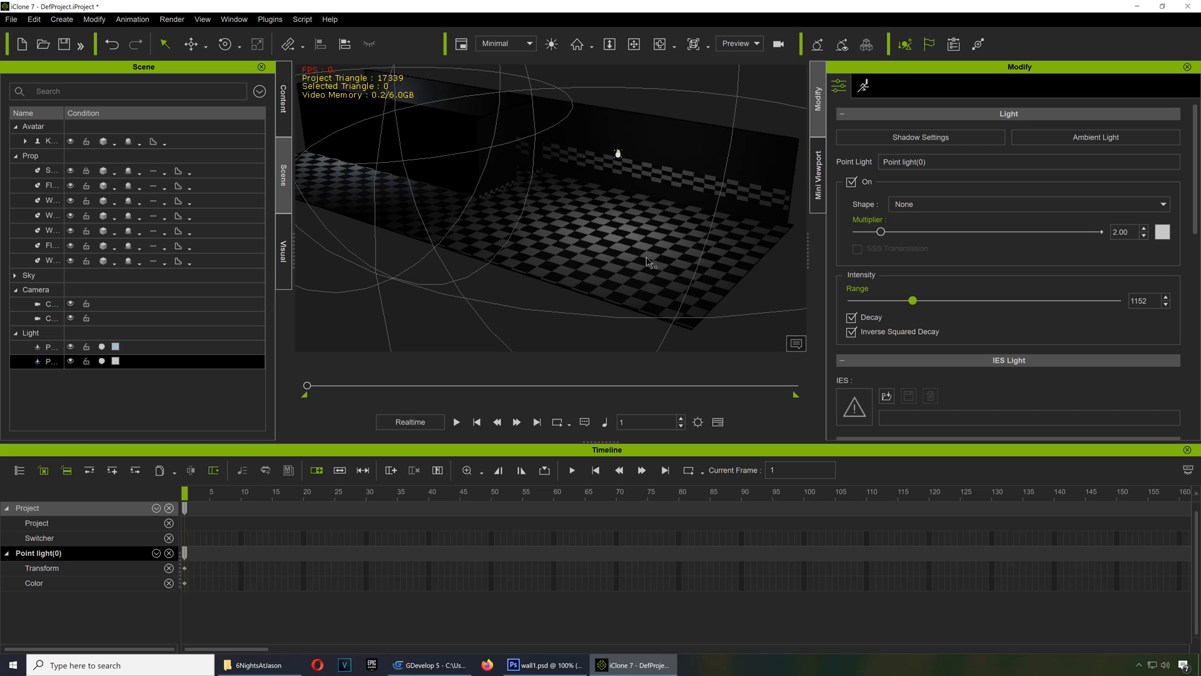
mouse_move(742, 172)
type("3")
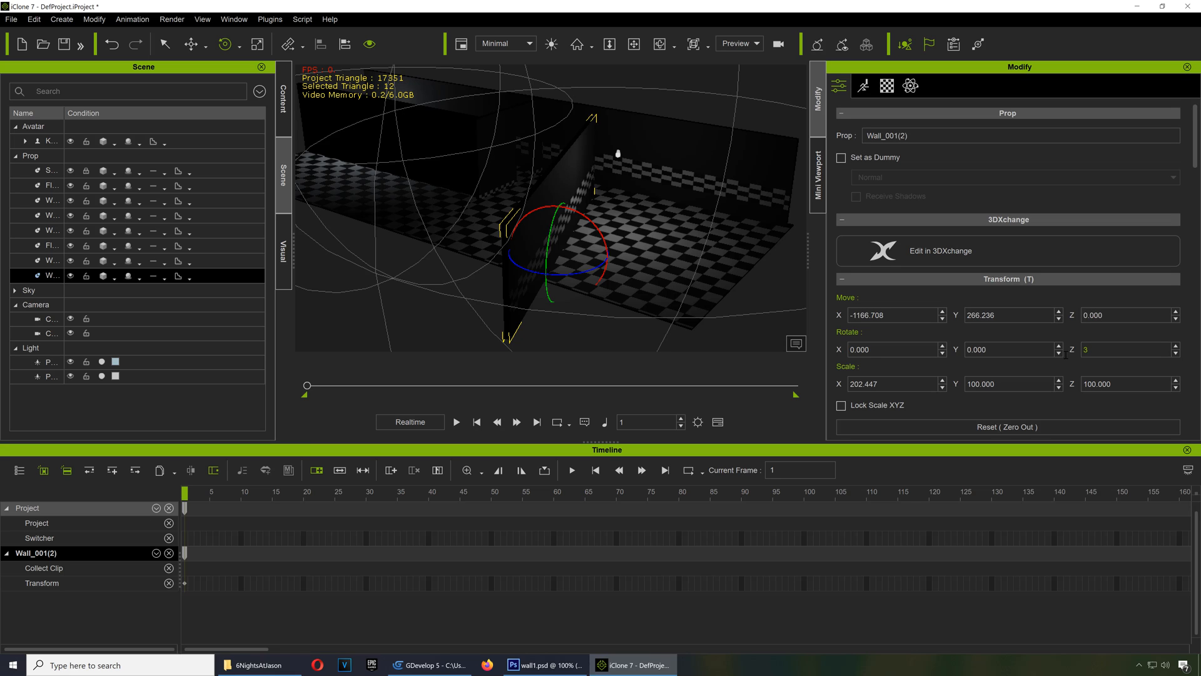
Rotate the duplicated wall 270 degrees on Z and move it to the hallway's end.
type("28")
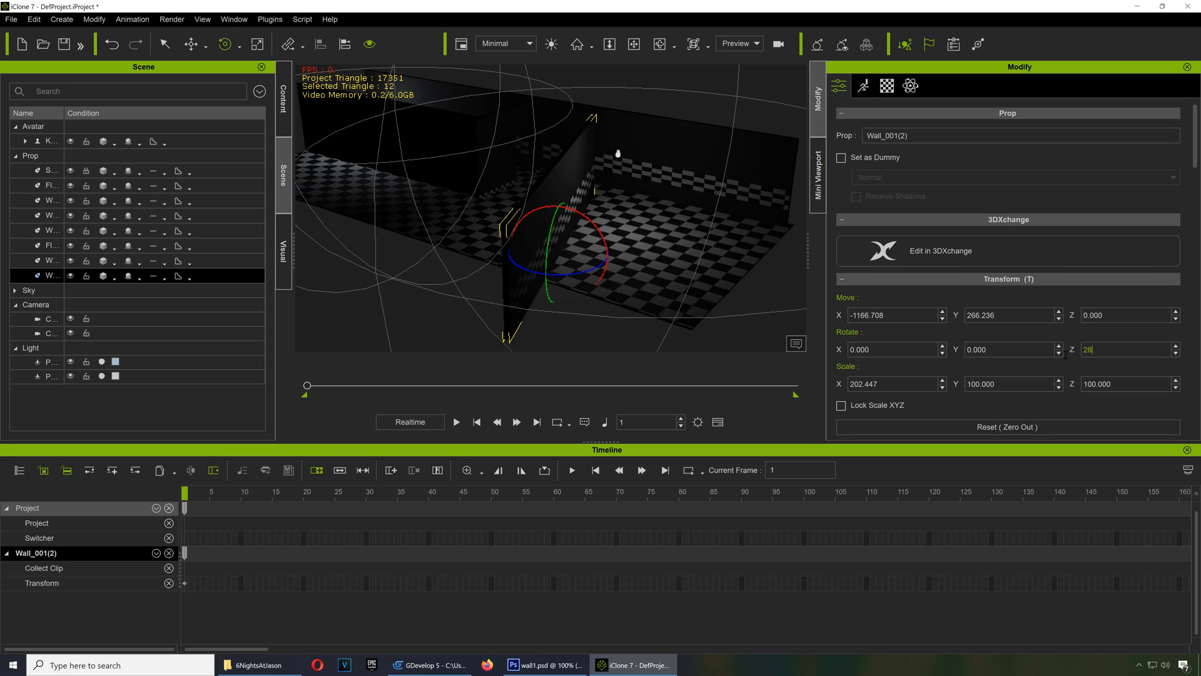
type("270")
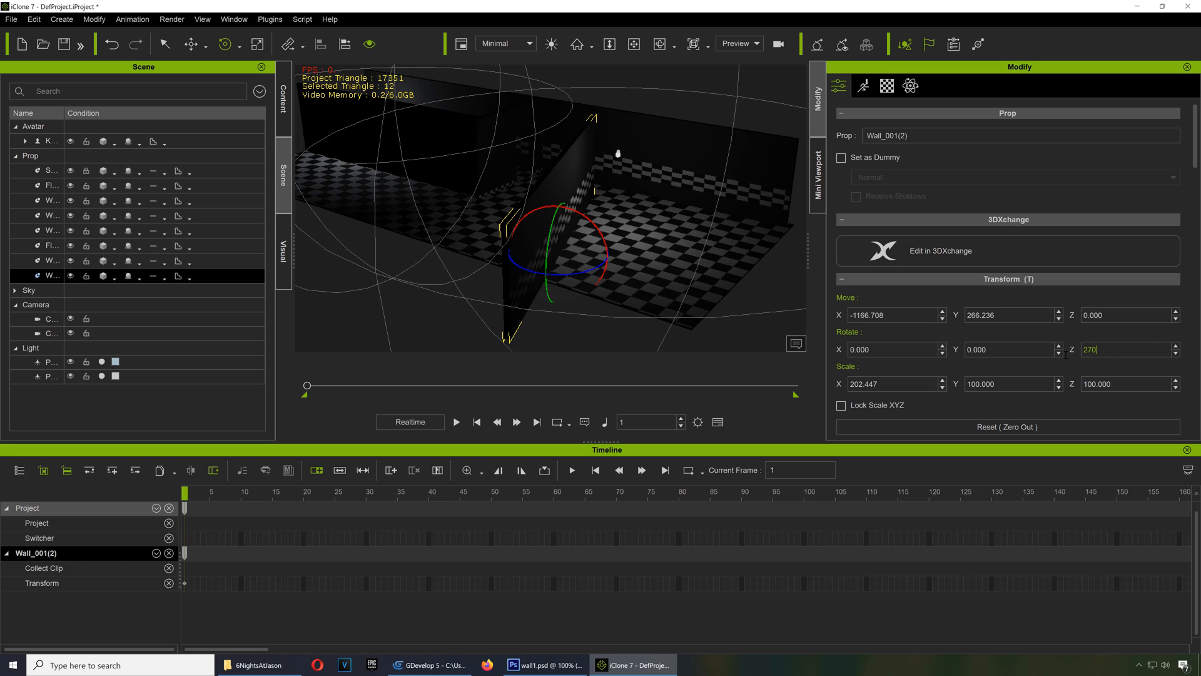
key("Enter")
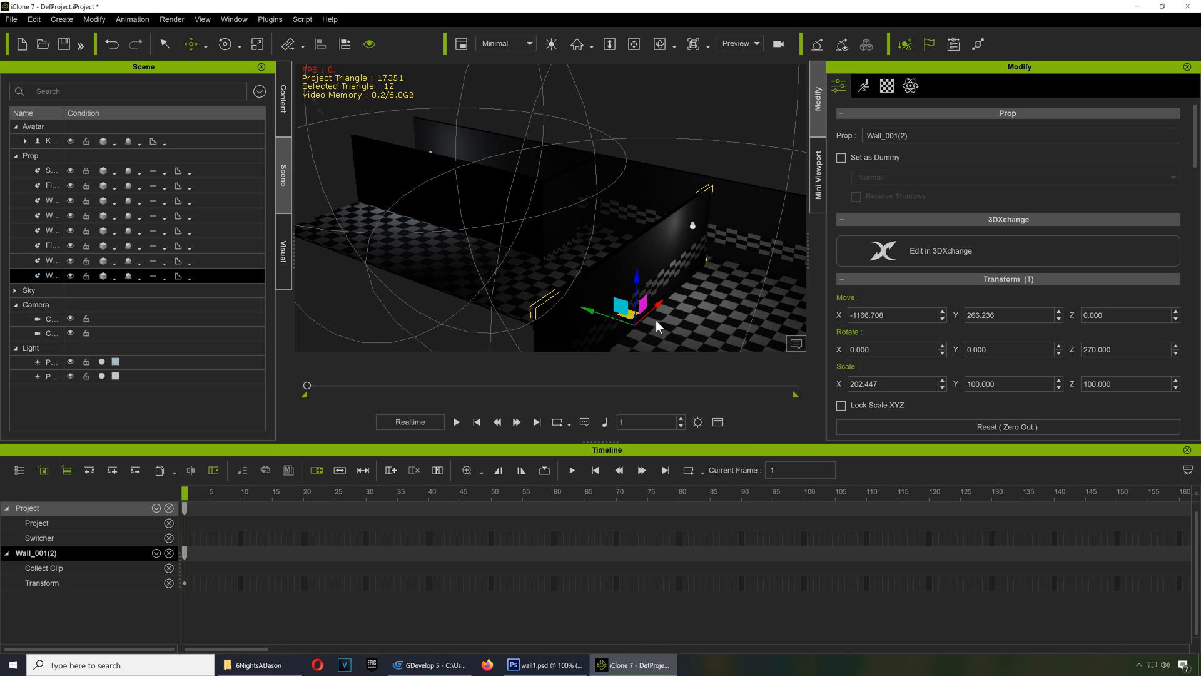
left_click_drag(638, 310, 638, 289)
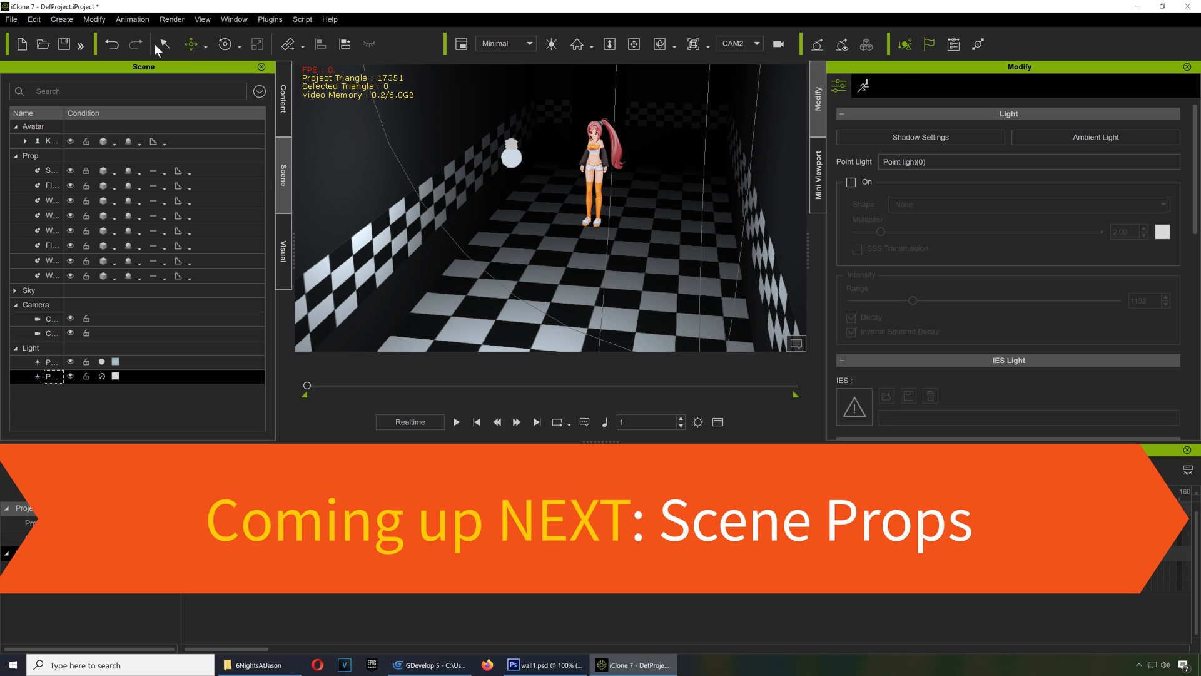
Export the current frame via Render Image as a 1920×1080 PNG still.
left_click(175, 20)
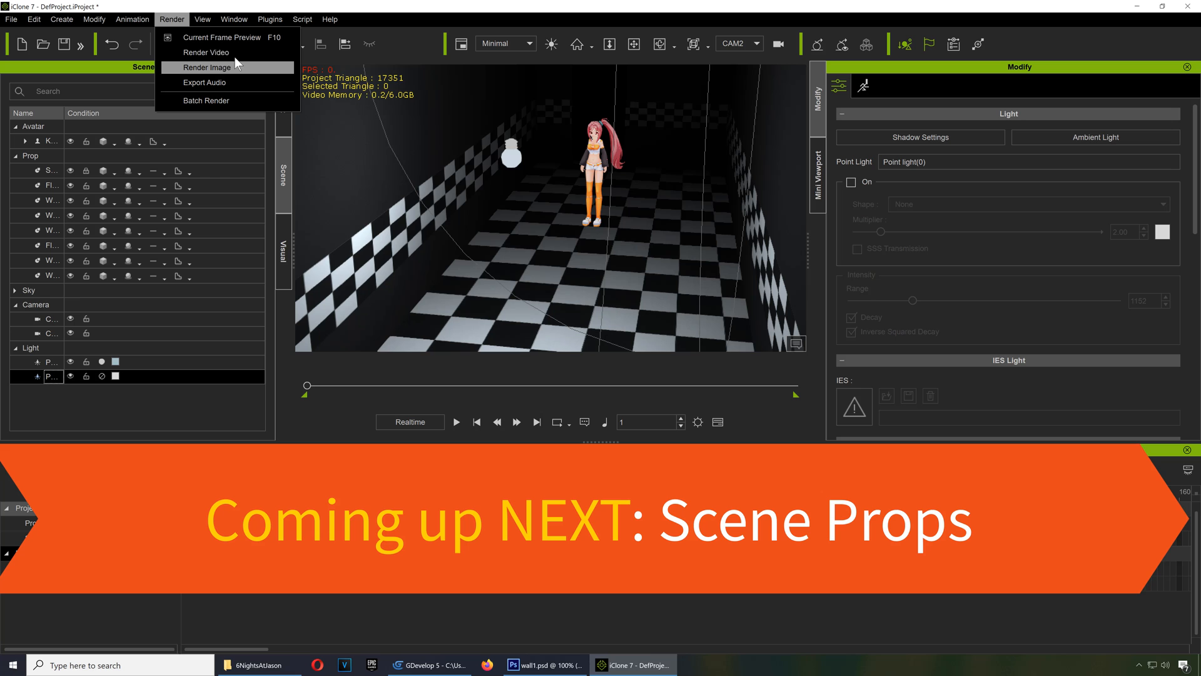
left_click(205, 68)
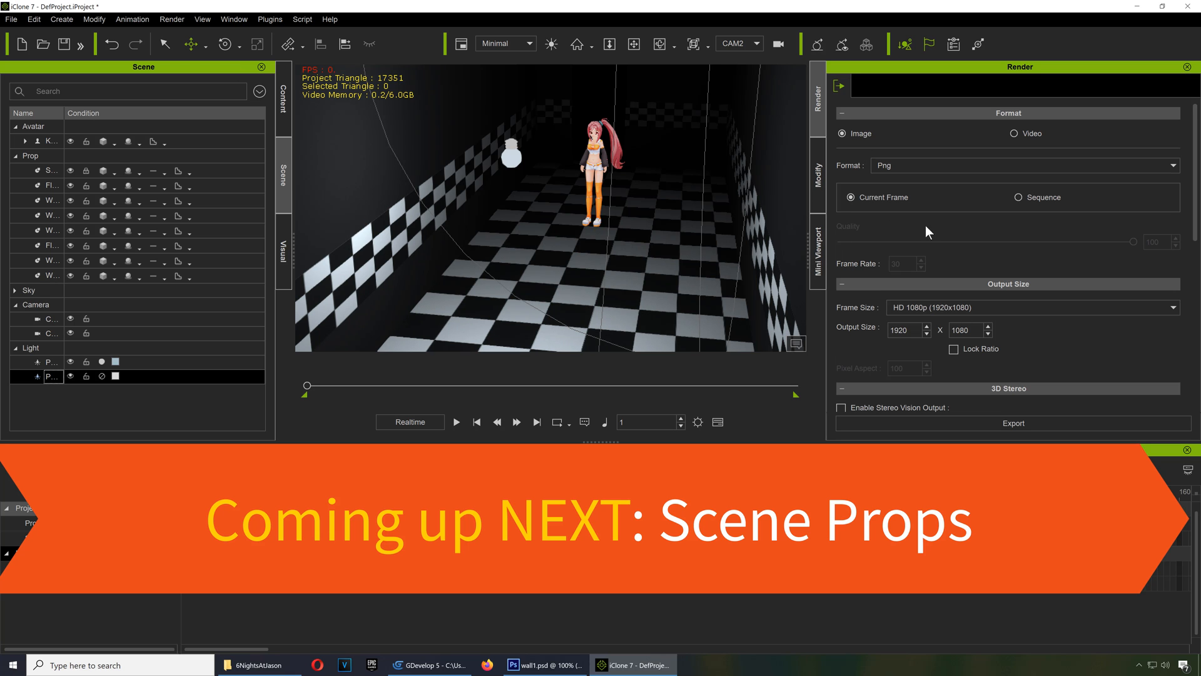
left_click(1013, 423)
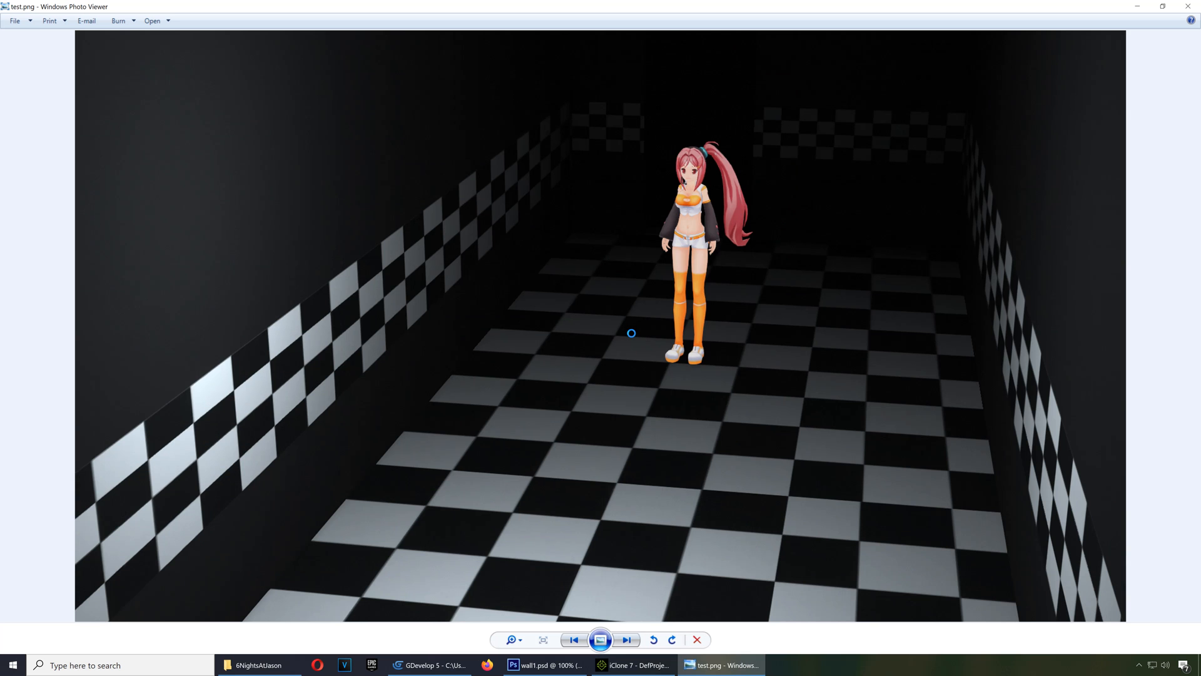
mouse_move(680, 111)
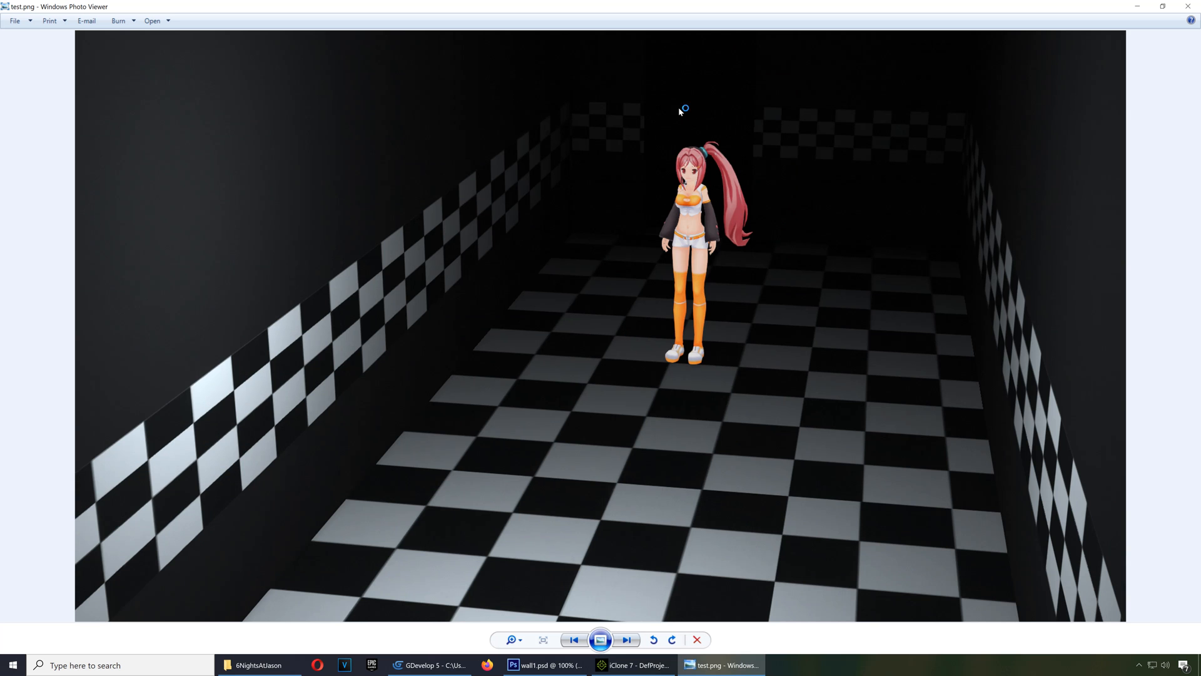
mouse_move(690, 308)
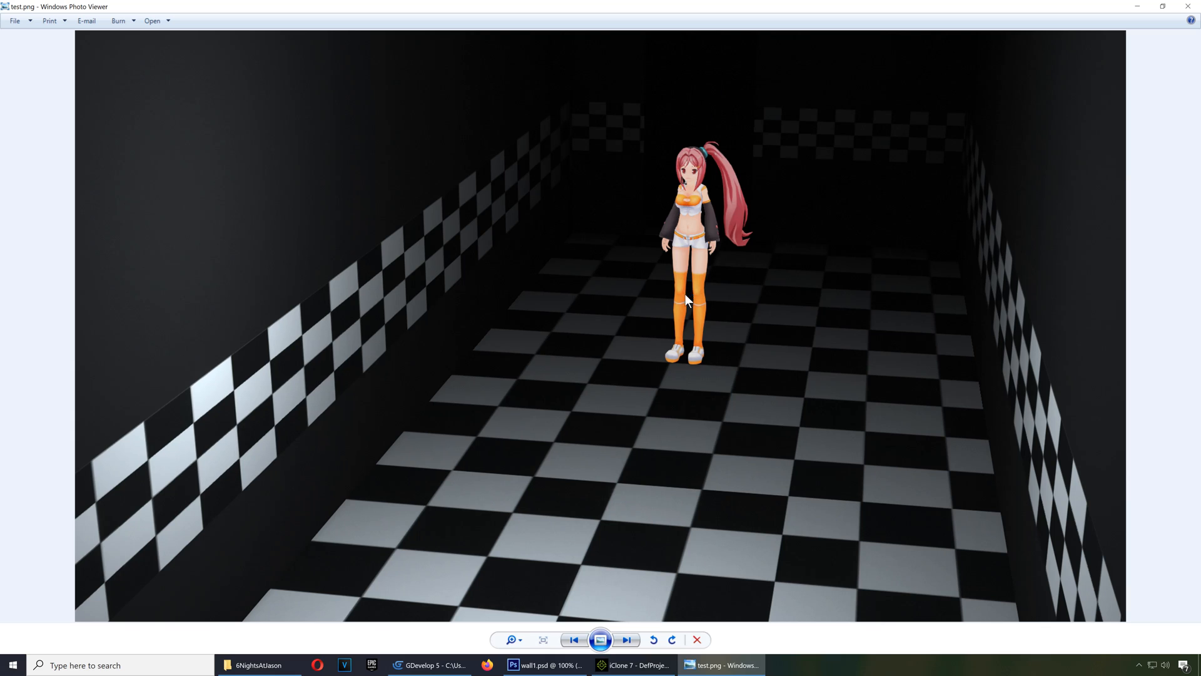
mouse_move(646, 379)
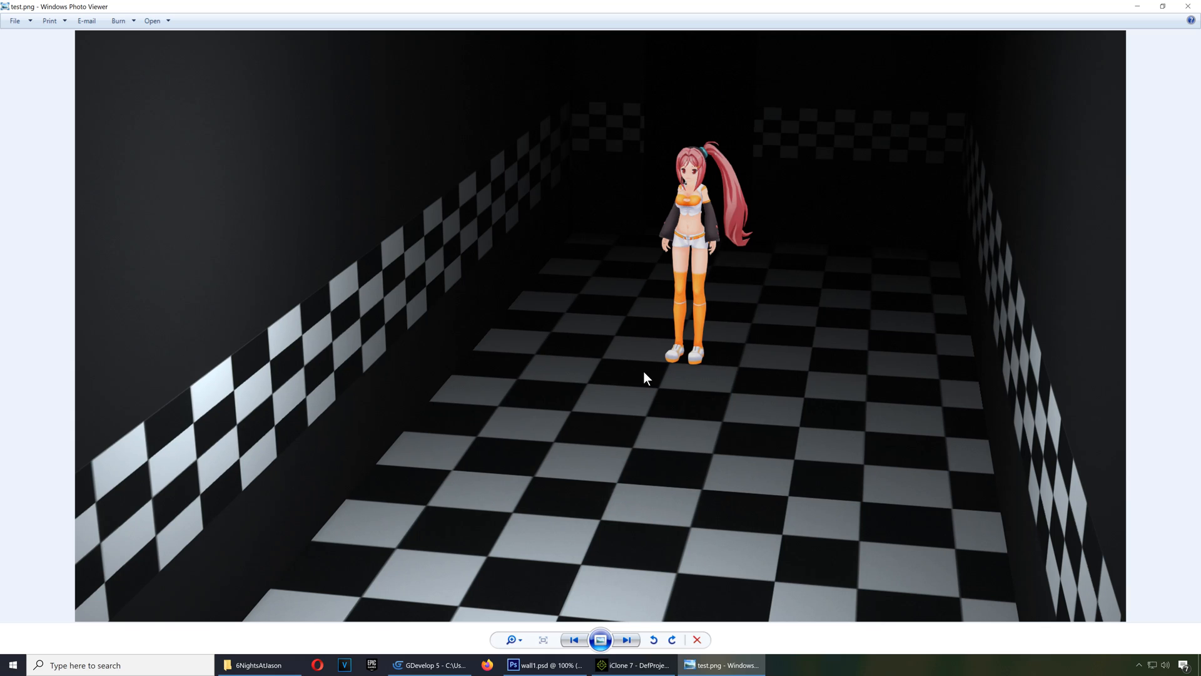
mouse_move(623, 633)
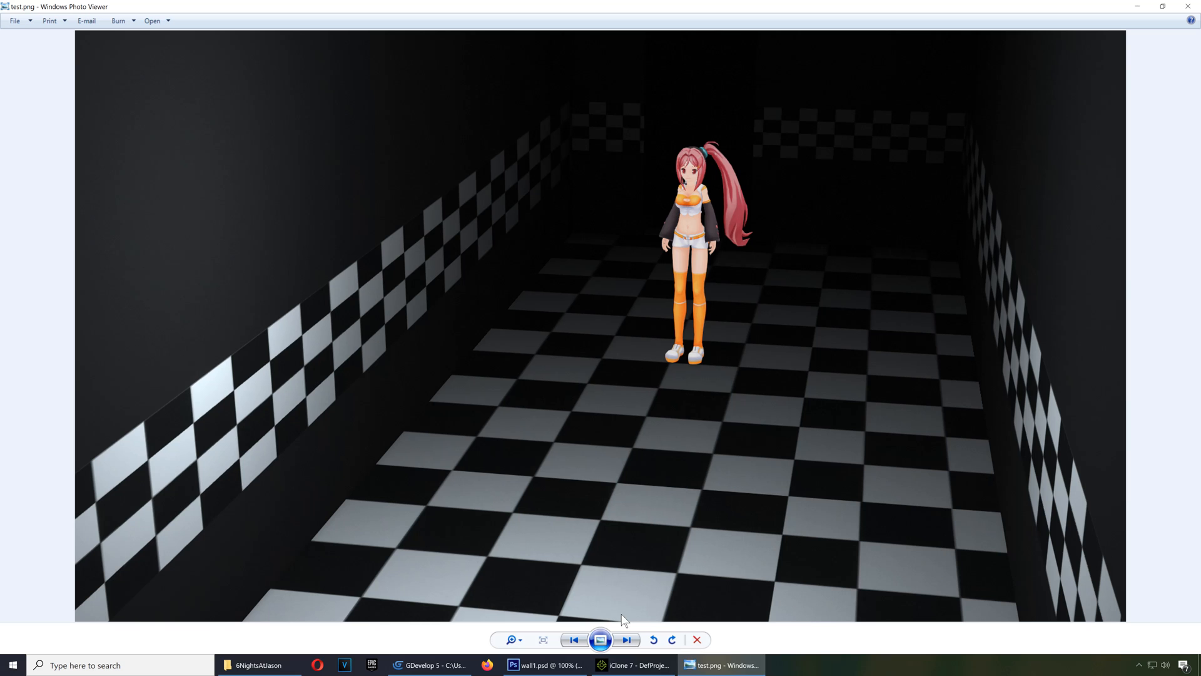